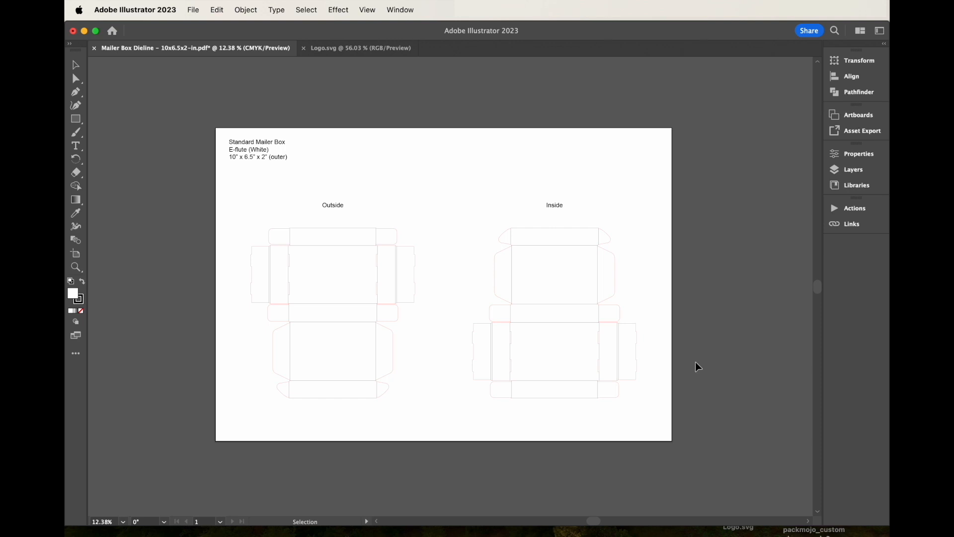
mouse_move(243, 77)
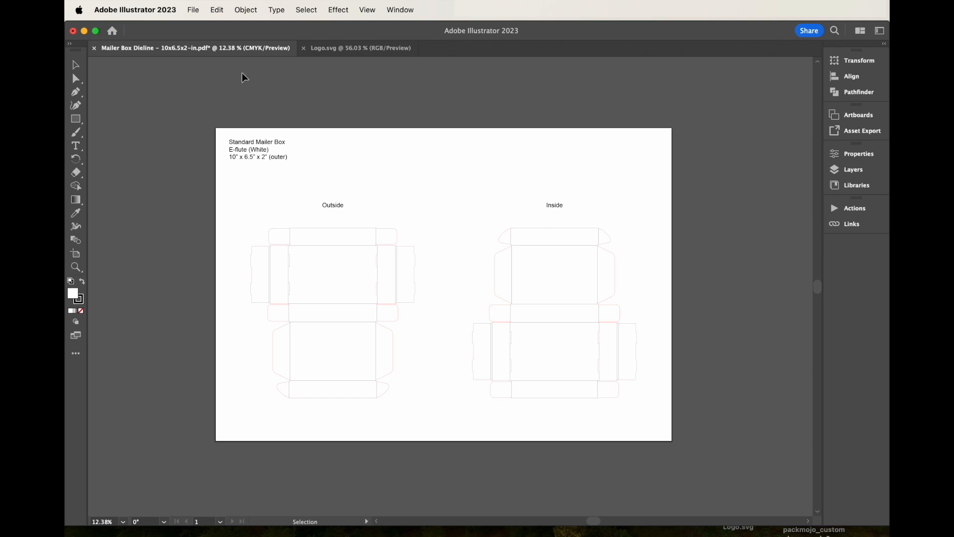
mouse_move(203, 28)
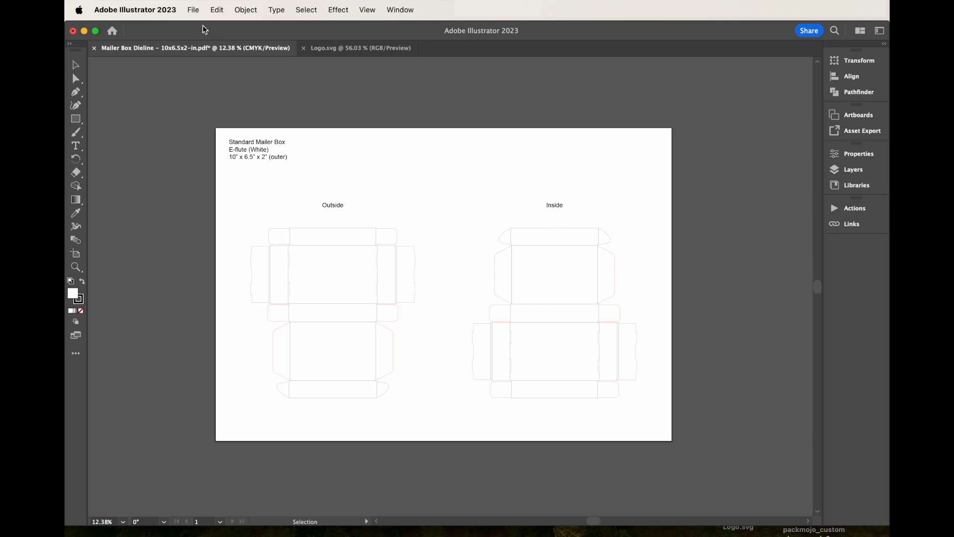
mouse_move(197, 15)
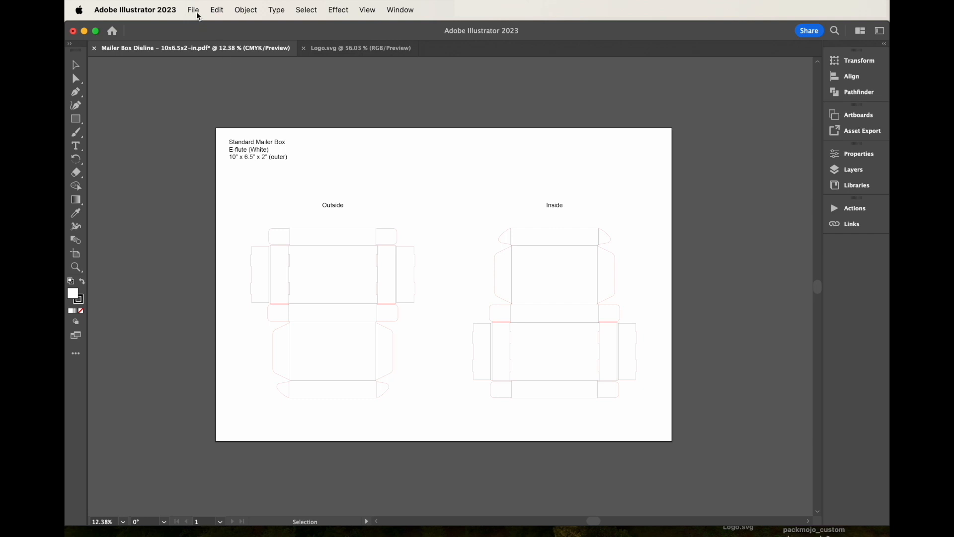
- Keep the document in CMYK colour mode and show the Layers panel
left_click(193, 9)
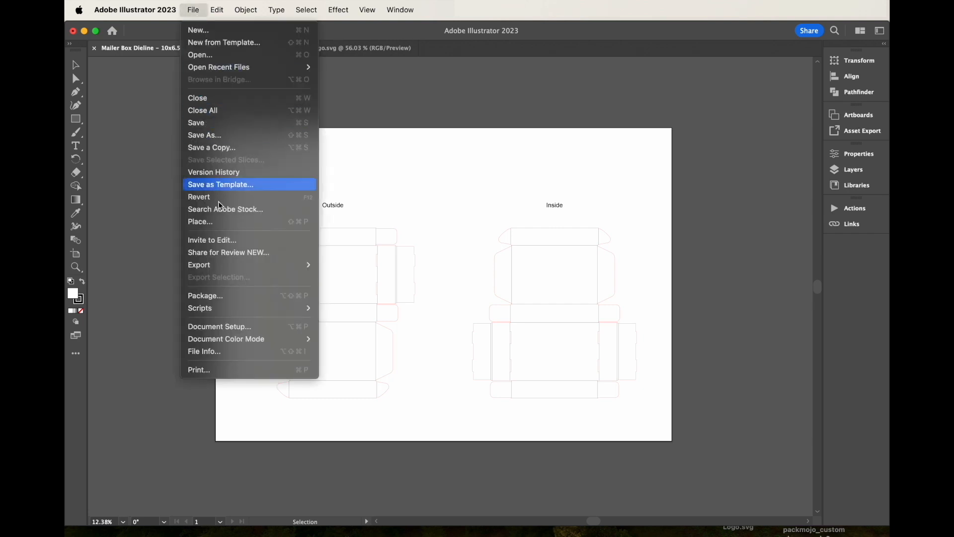
mouse_move(243, 338)
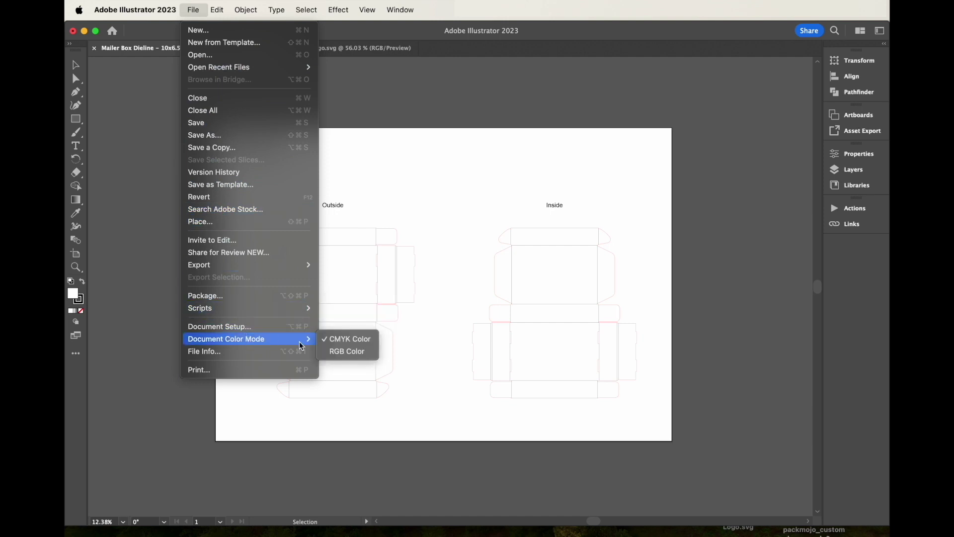
mouse_move(350, 338)
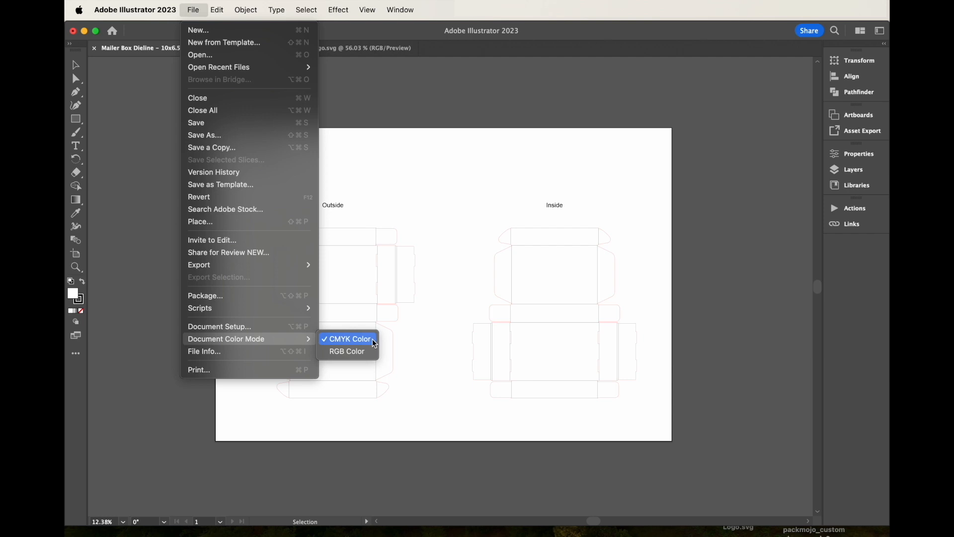
left_click(348, 339)
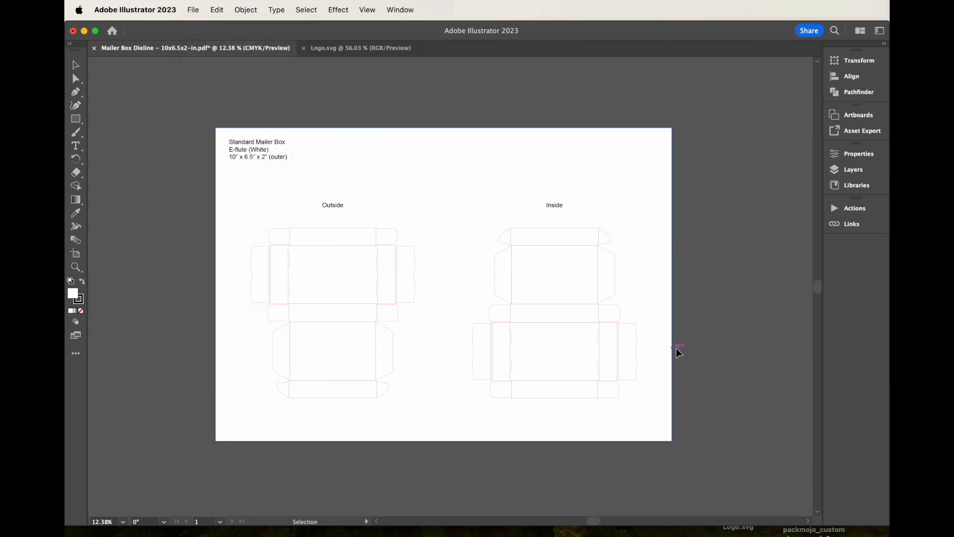
mouse_move(698, 361)
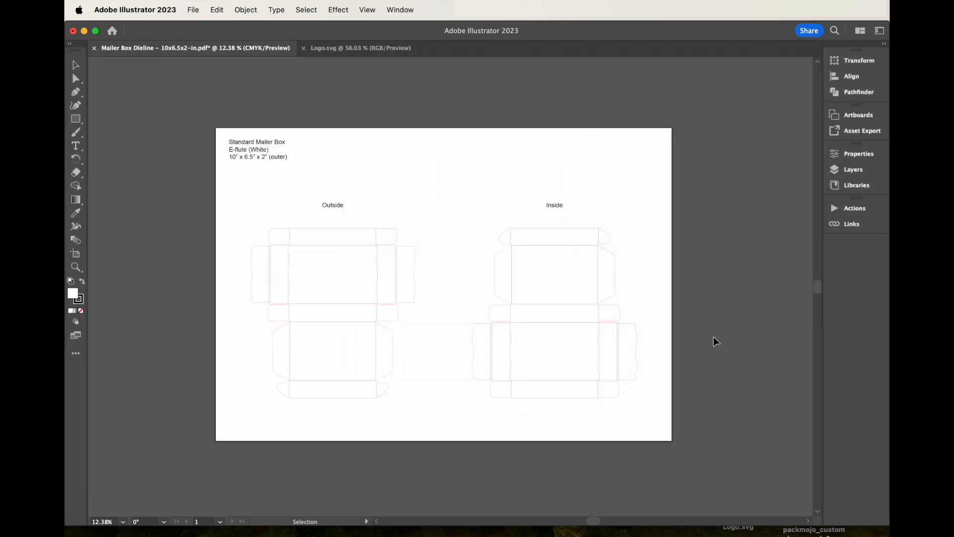
left_click(853, 169)
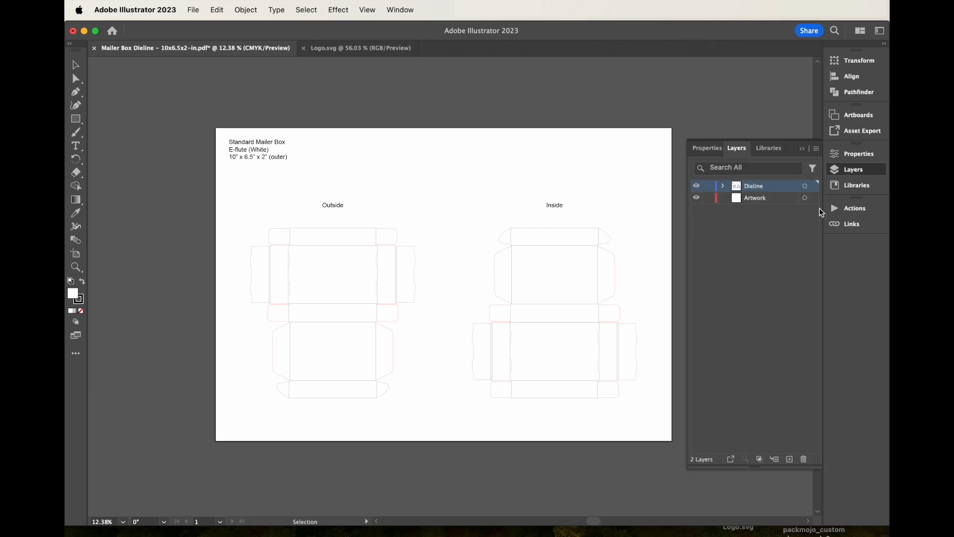
- Move the Artwork layer above Dieline, then put Dieline back on top of the stack
left_click(764, 197)
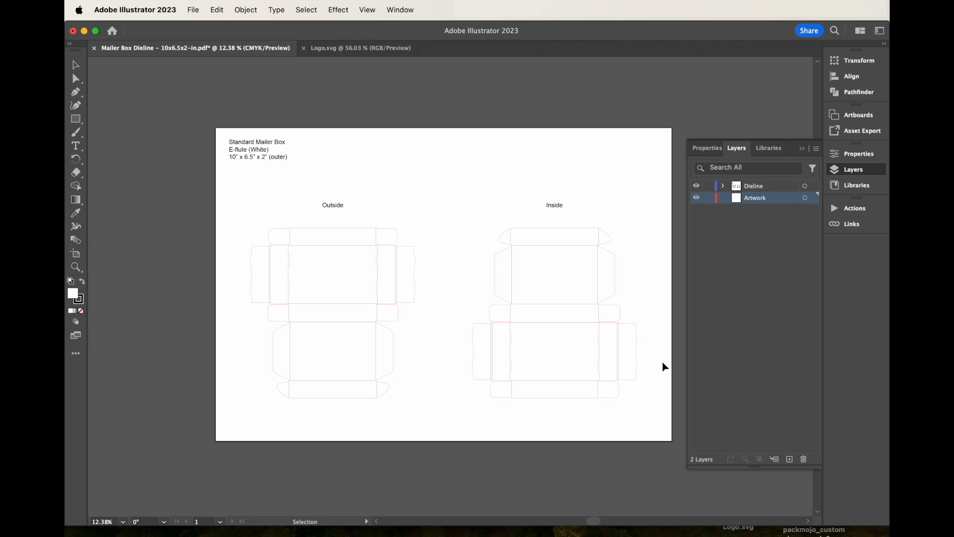
mouse_move(613, 435)
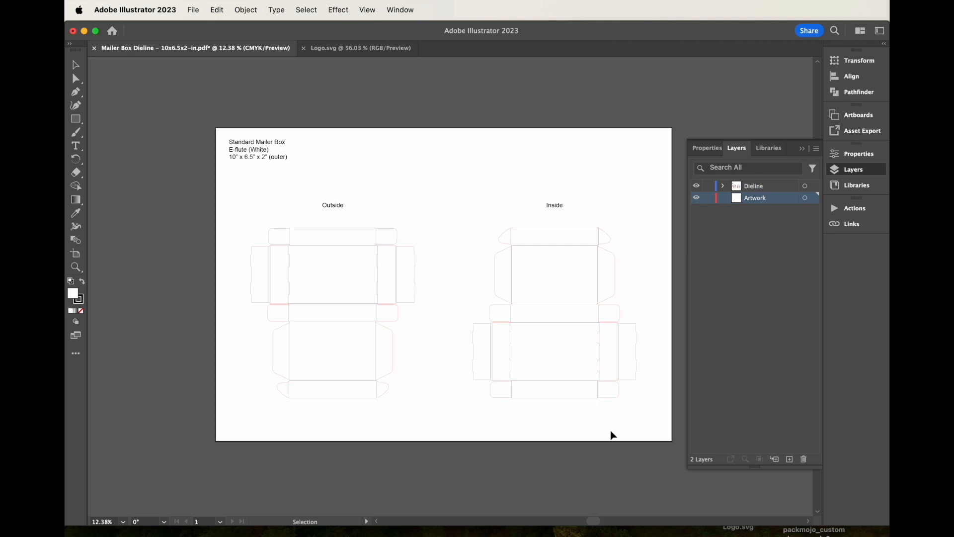
mouse_move(585, 452)
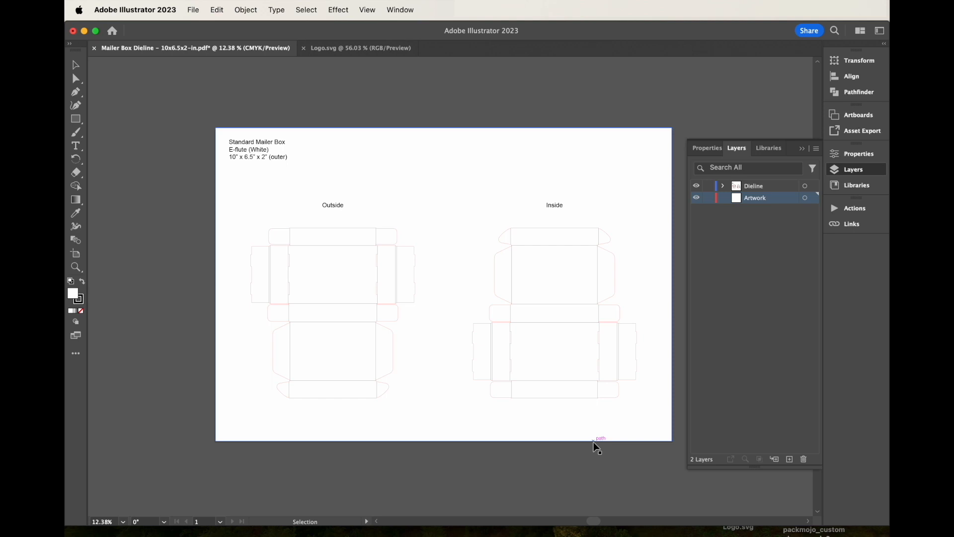
mouse_move(752, 455)
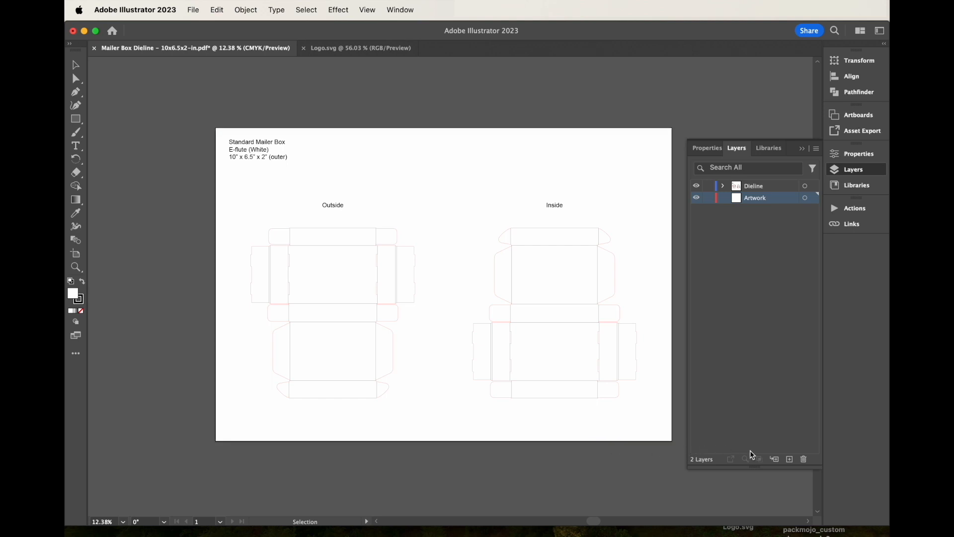
mouse_move(789, 459)
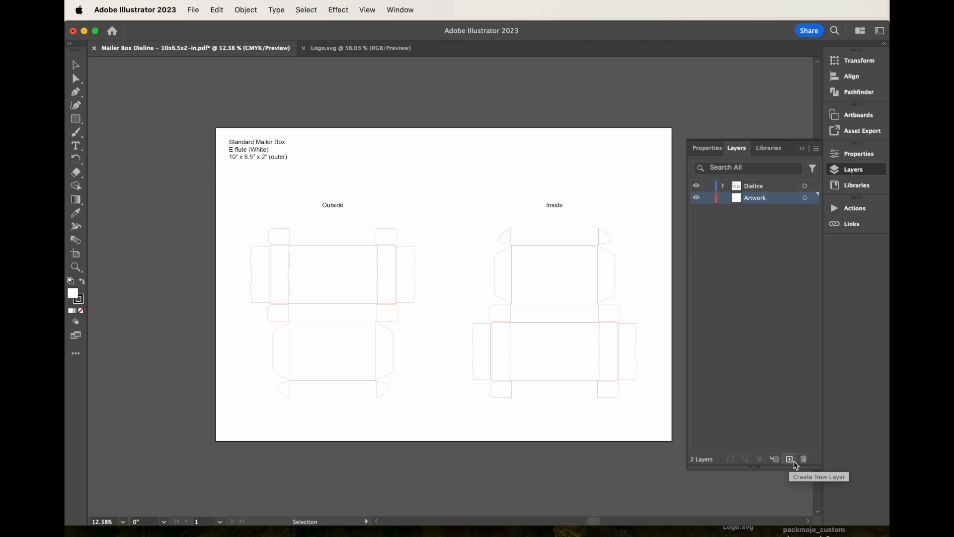
mouse_move(767, 208)
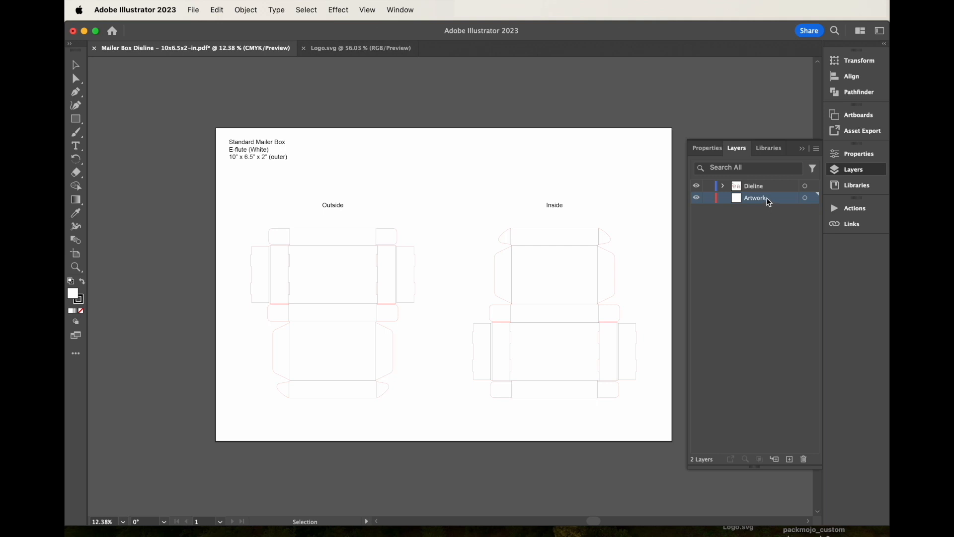
left_click_drag(755, 197, 754, 183)
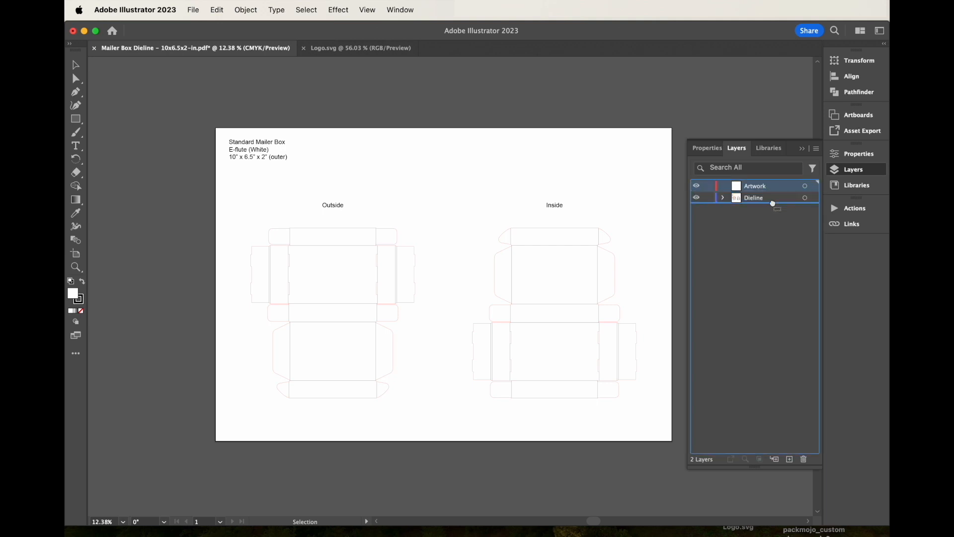
left_click_drag(755, 186, 754, 201)
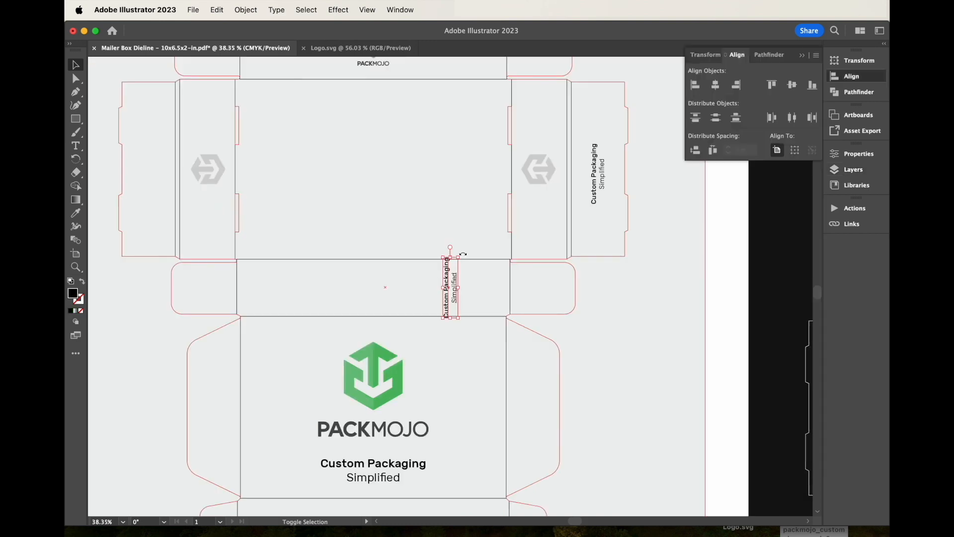
- Rotate the tagline text to run vertically and review the finished layout
left_click_drag(450, 250, 469, 267)
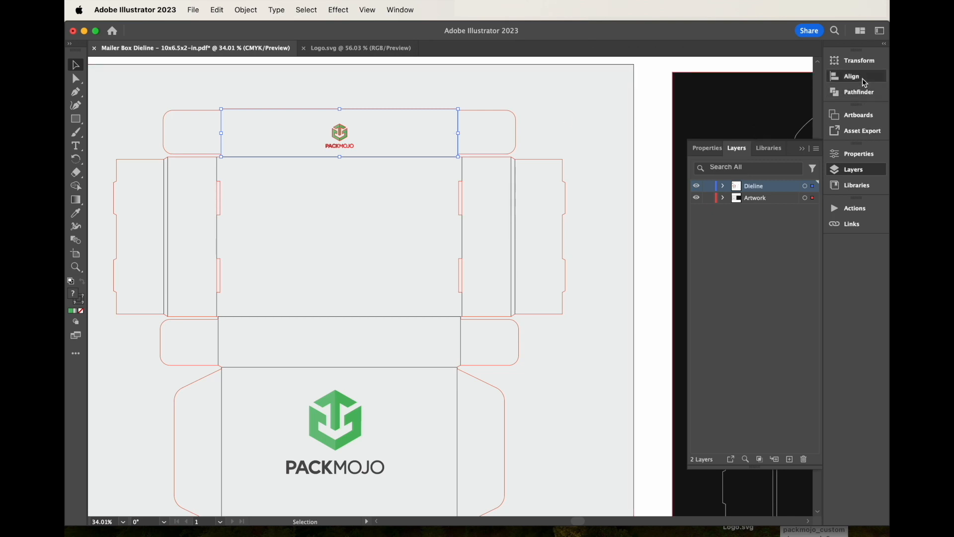
left_click(850, 76)
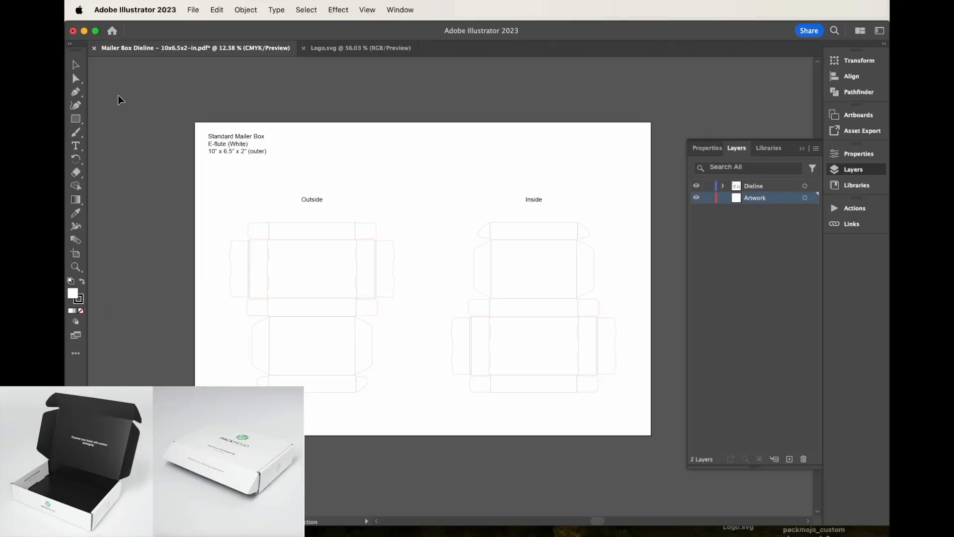
mouse_move(113, 110)
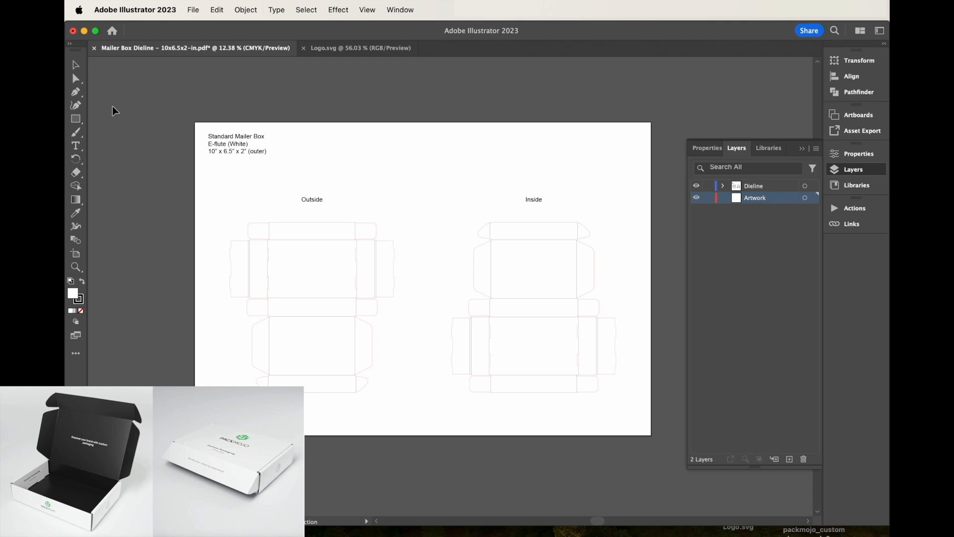
mouse_move(115, 118)
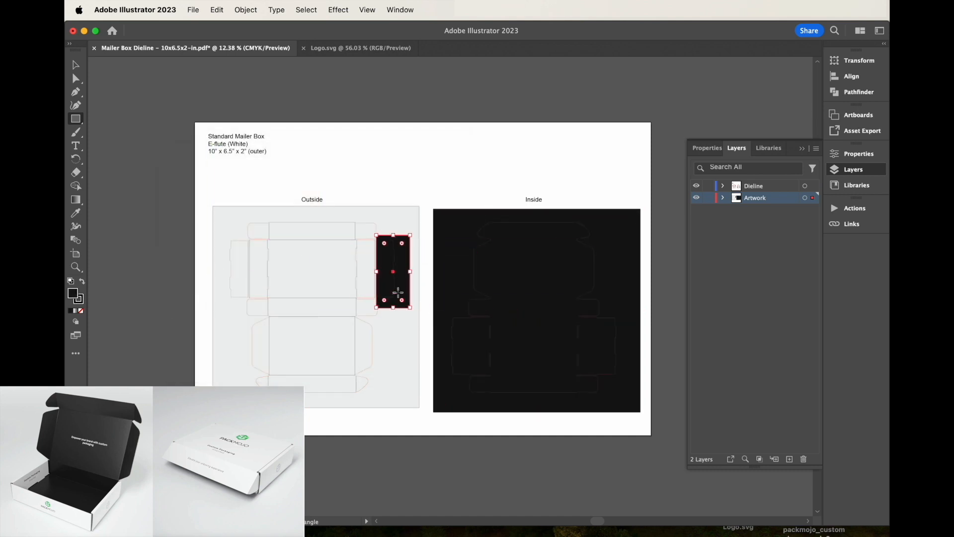
- Draw black strips over the outside side flaps and select the stray black block
left_click_drag(393, 272, 232, 266)
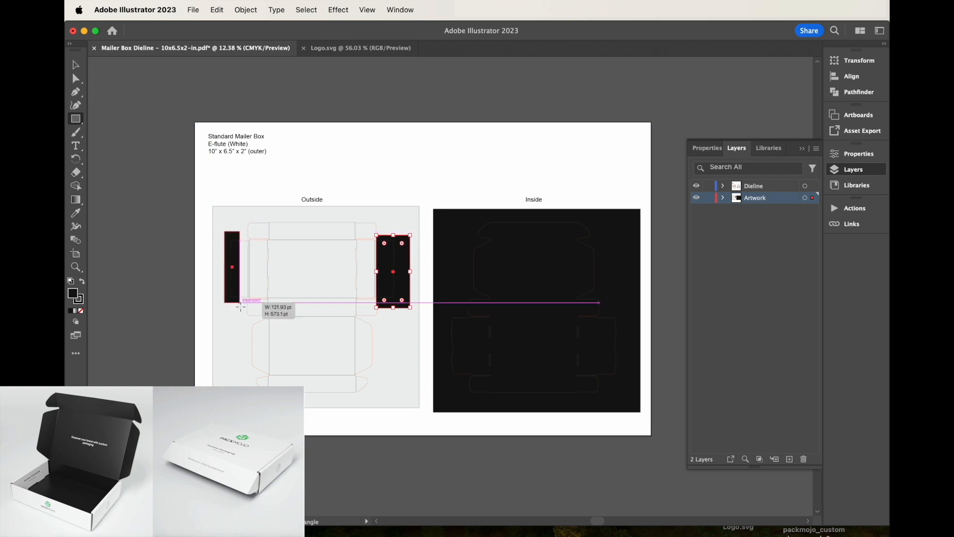
left_click_drag(393, 271, 237, 272)
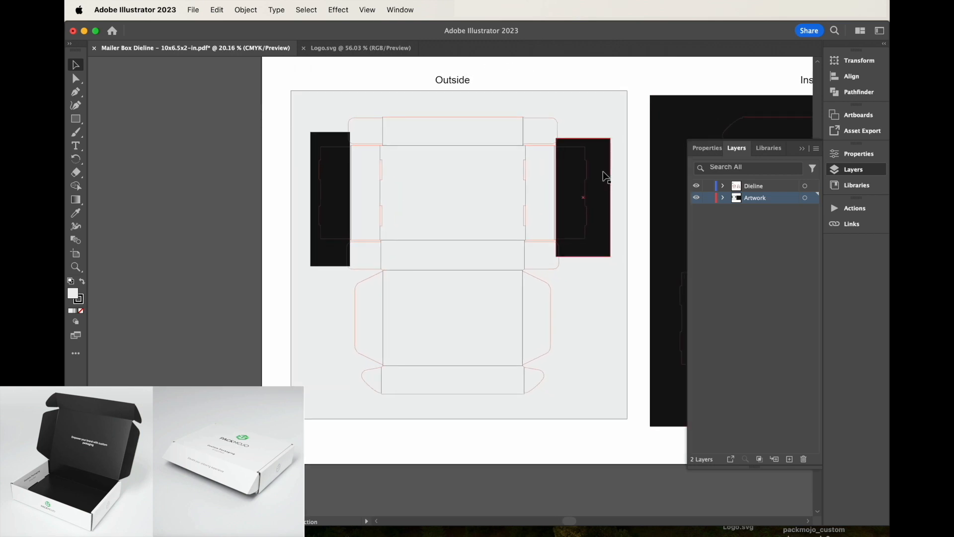
left_click(580, 197)
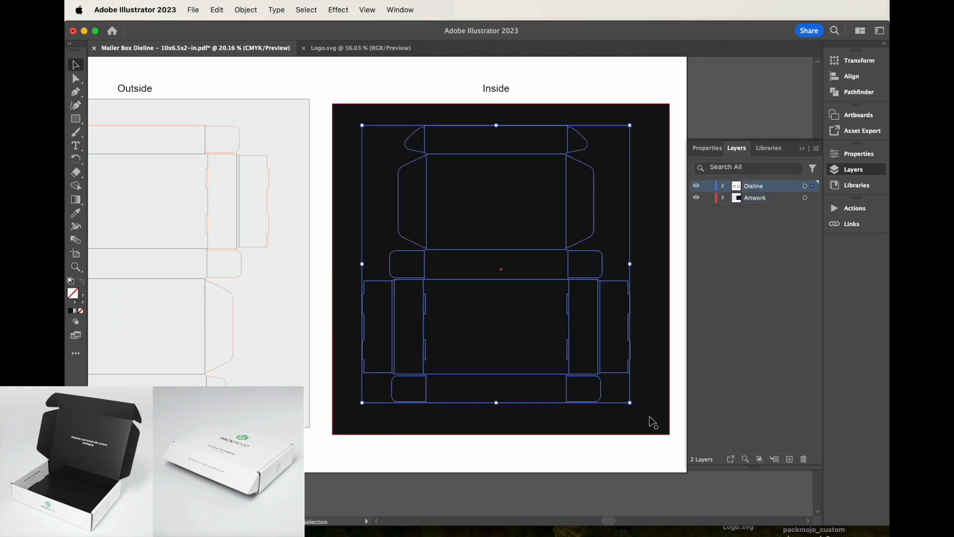
- Recolour the inside dieline strokes to gray 8C8E8E via the Color Picker
double_click(69, 295)
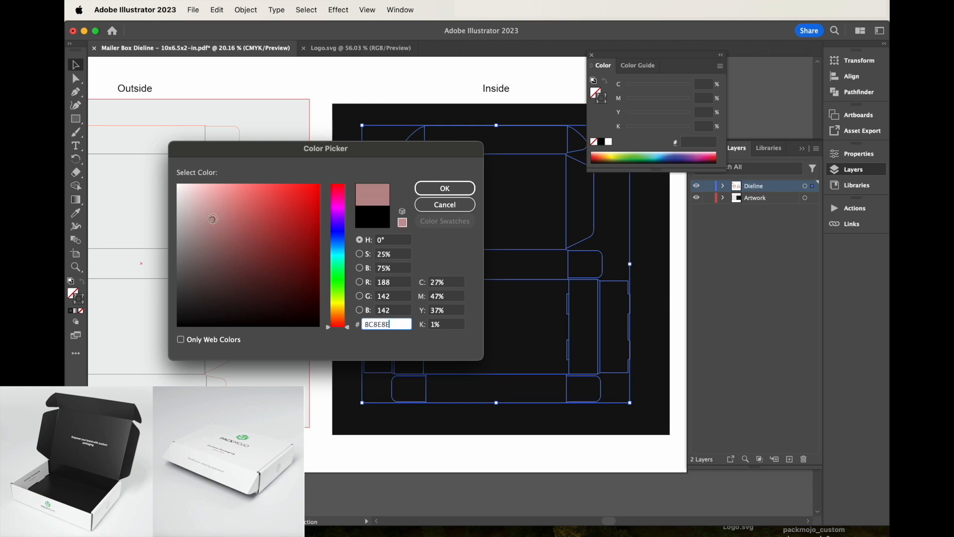
left_click(445, 188)
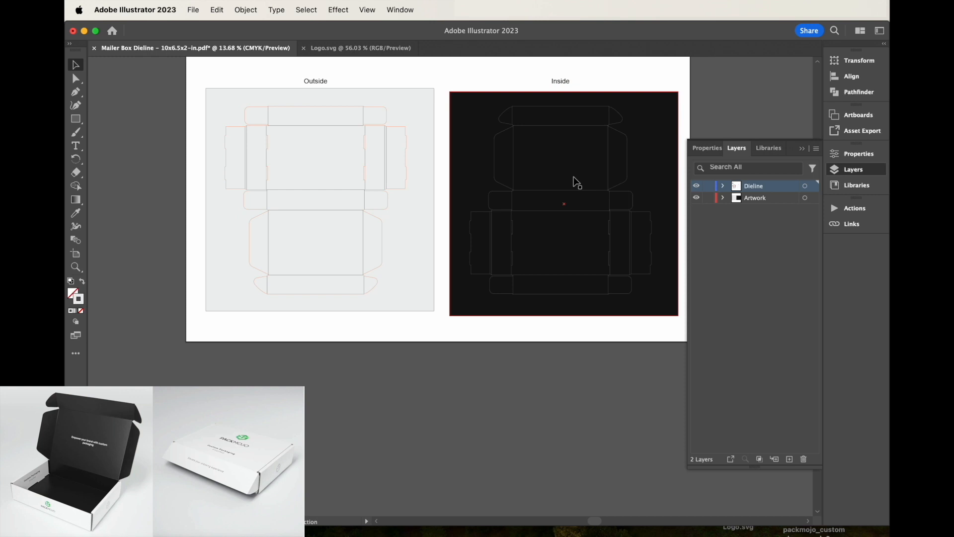
scroll("down", 3)
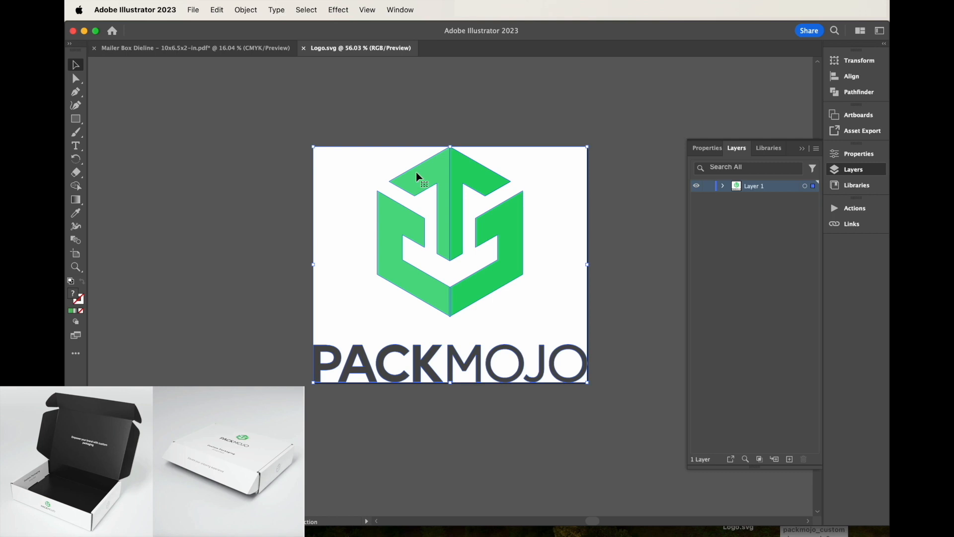
mouse_move(235, 60)
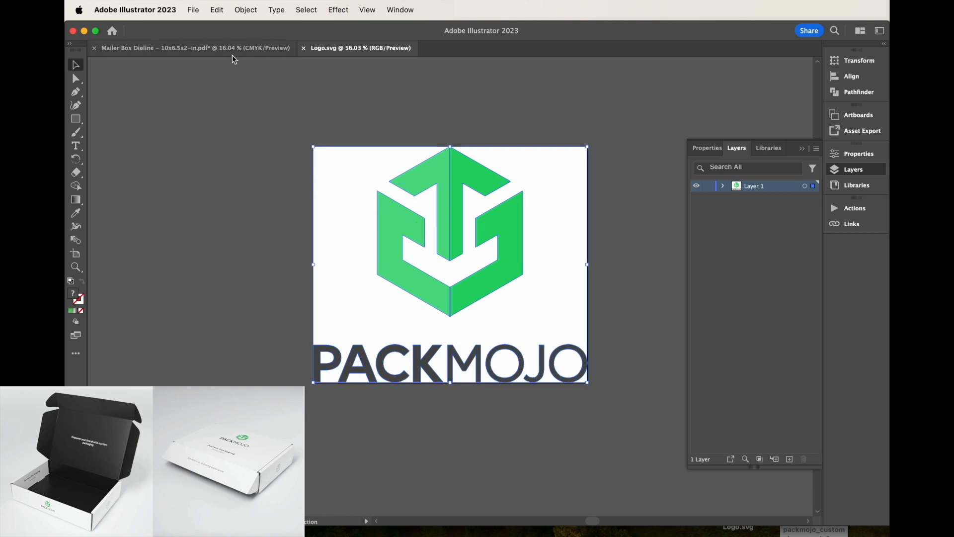
- Switch from the logo file back to the Mailer Box Dieline document
left_click(165, 48)
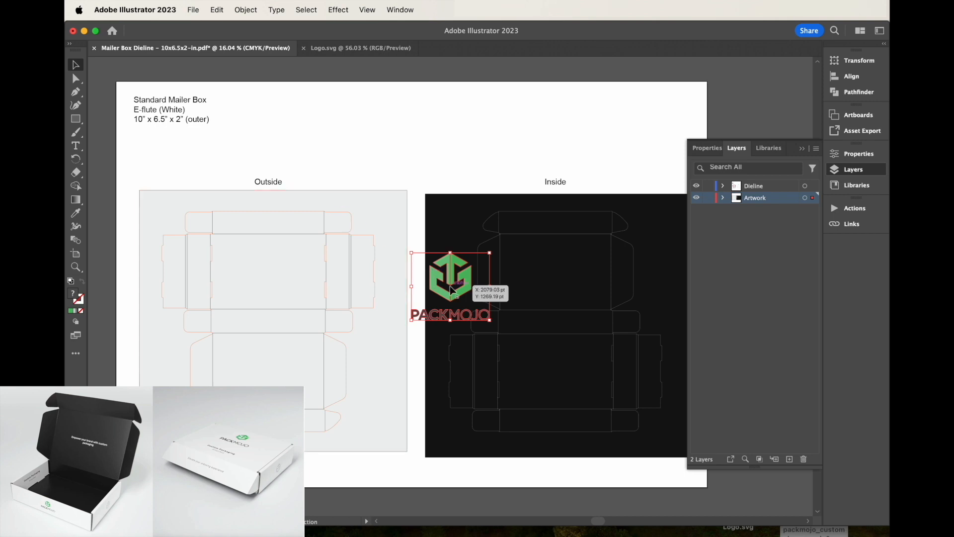
- Paste the logo, shrink it on the top flap, and set the large logo's icon fill to 53BA63
left_click(246, 9)
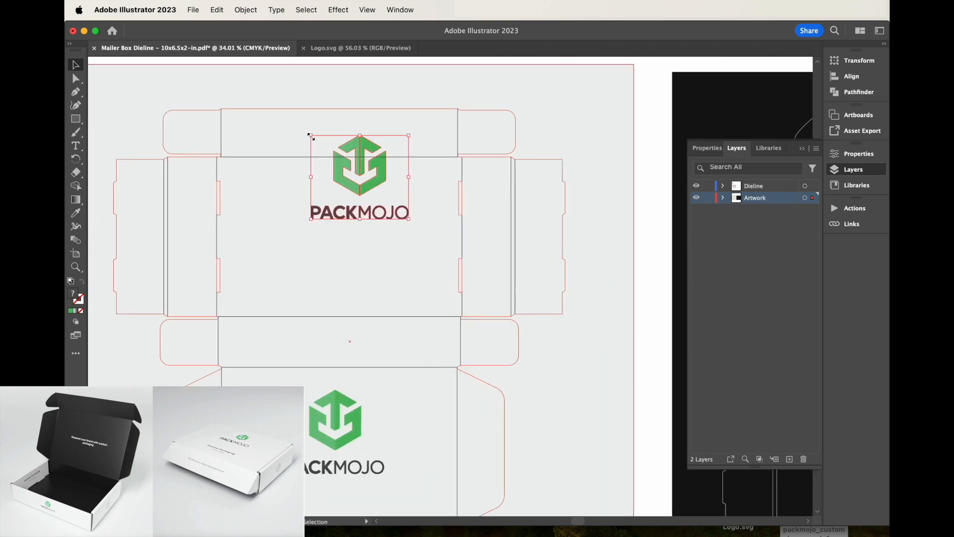
left_click_drag(310, 136, 326, 126)
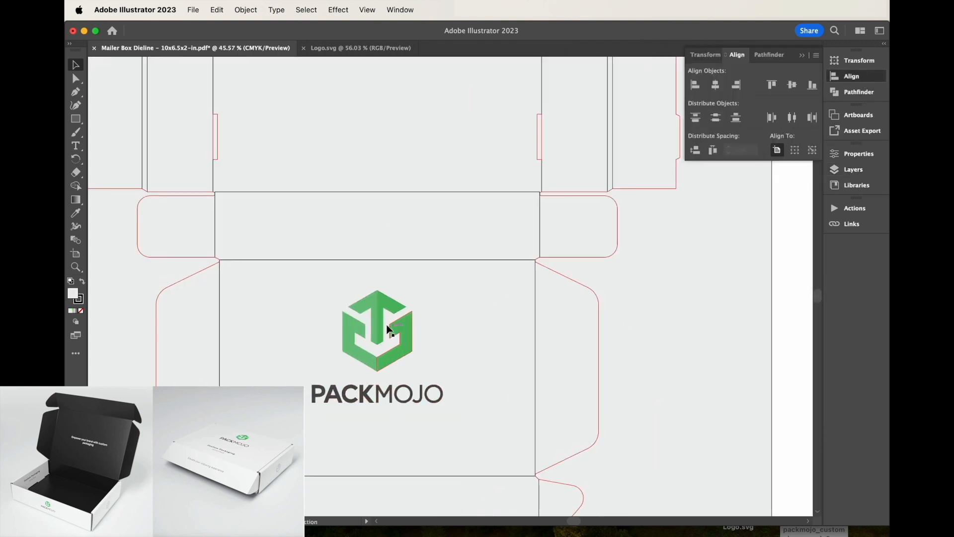
left_click(388, 332)
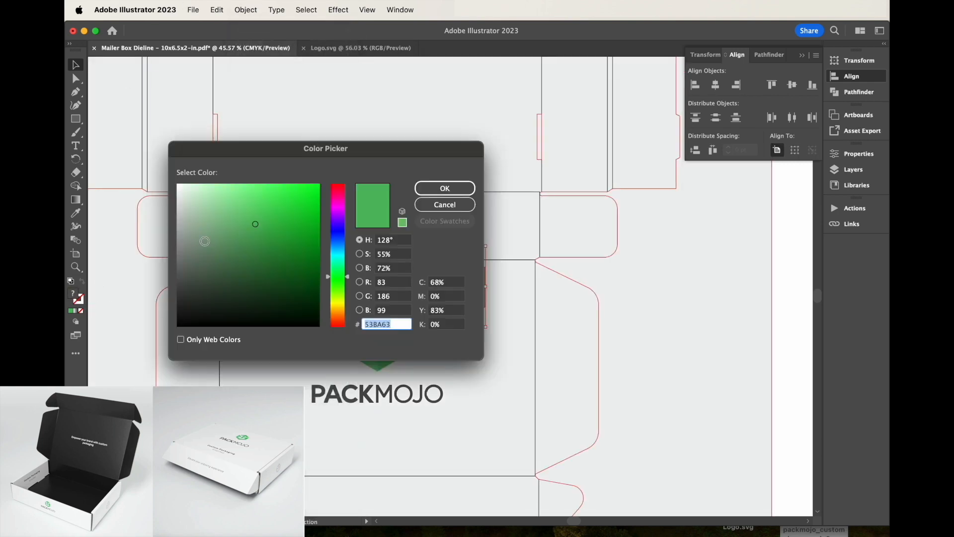
left_click(446, 188)
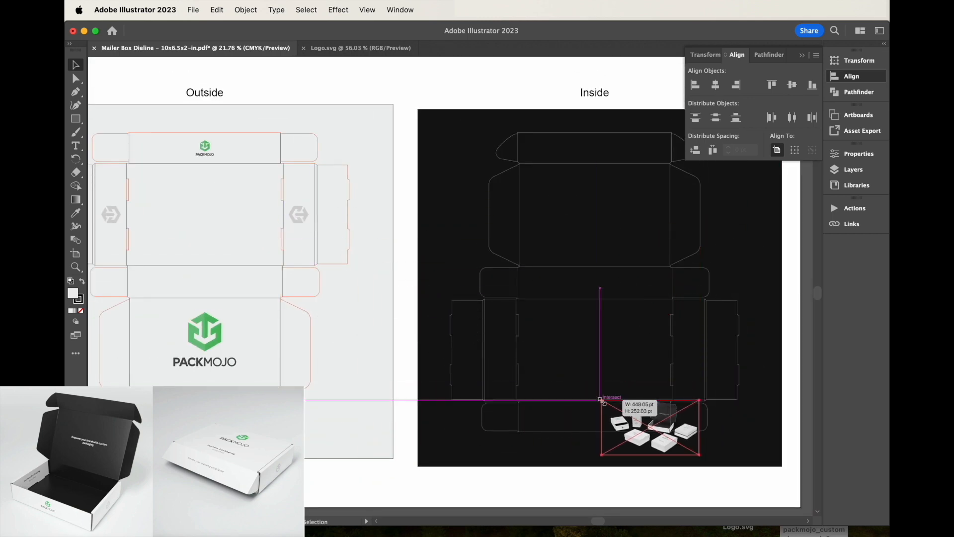
- Place the boxes photo on the Inside artboard and move it onto the bottom panel
left_click_drag(648, 423, 609, 384)
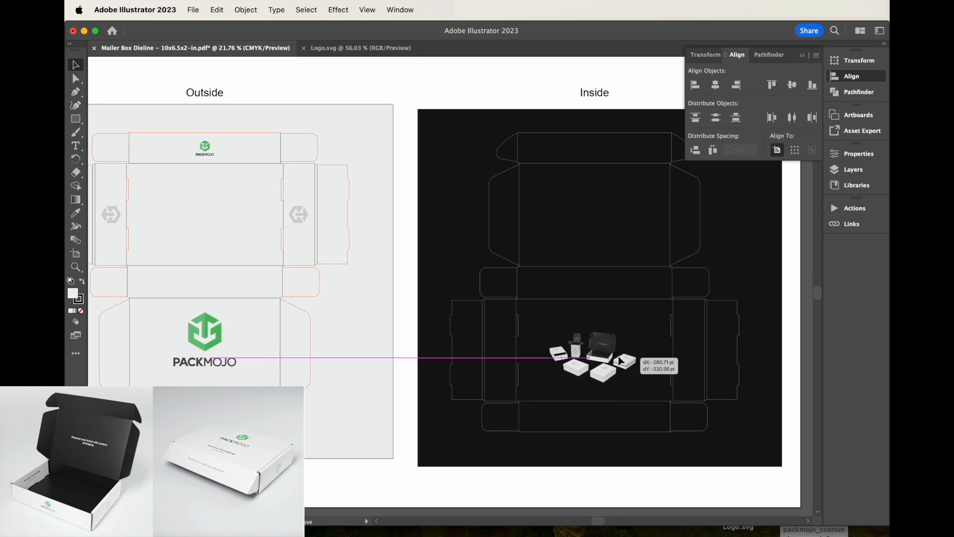
left_click_drag(620, 359, 590, 357)
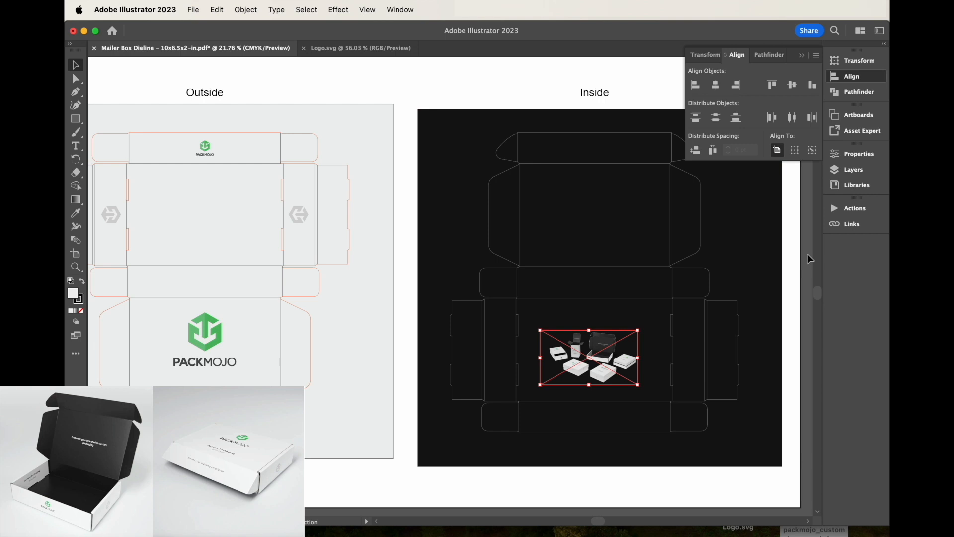
mouse_move(405, 18)
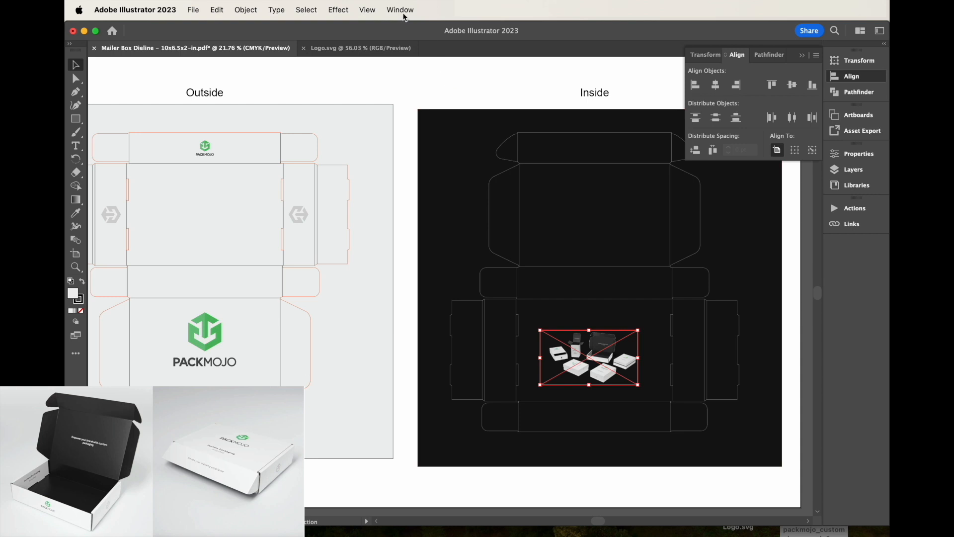
- Show the Links panel and scale the box photo to about 20% so it fits the bottom panel
left_click(399, 9)
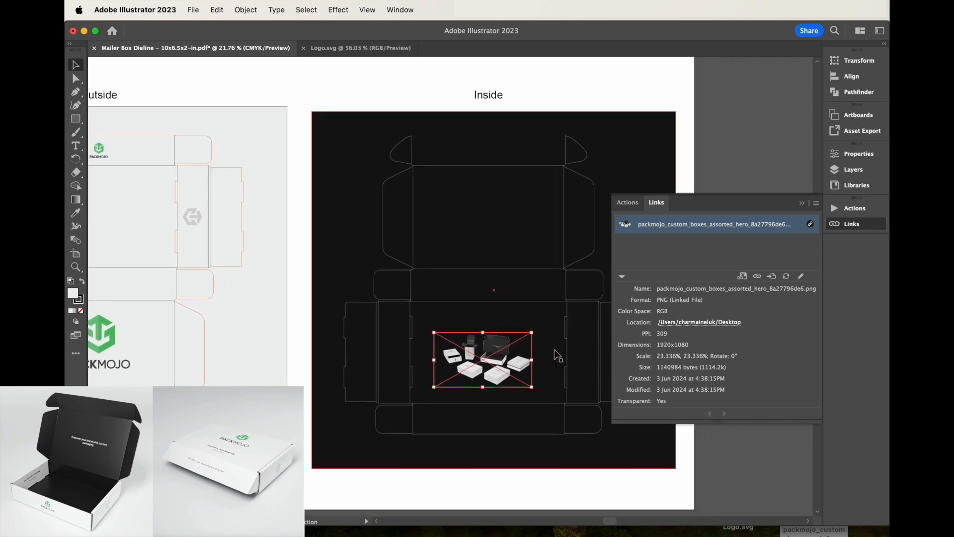
left_click_drag(483, 359, 490, 365)
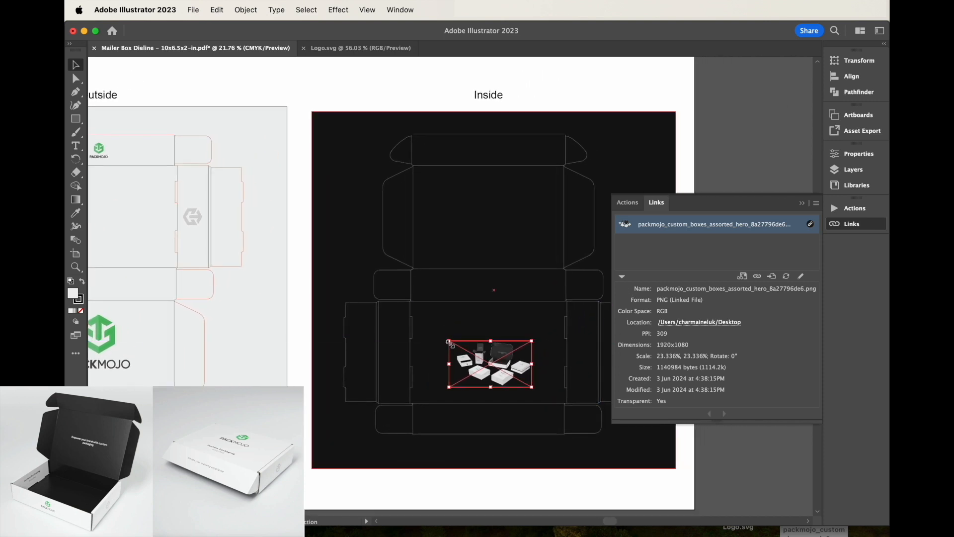
left_click_drag(448, 340, 490, 353)
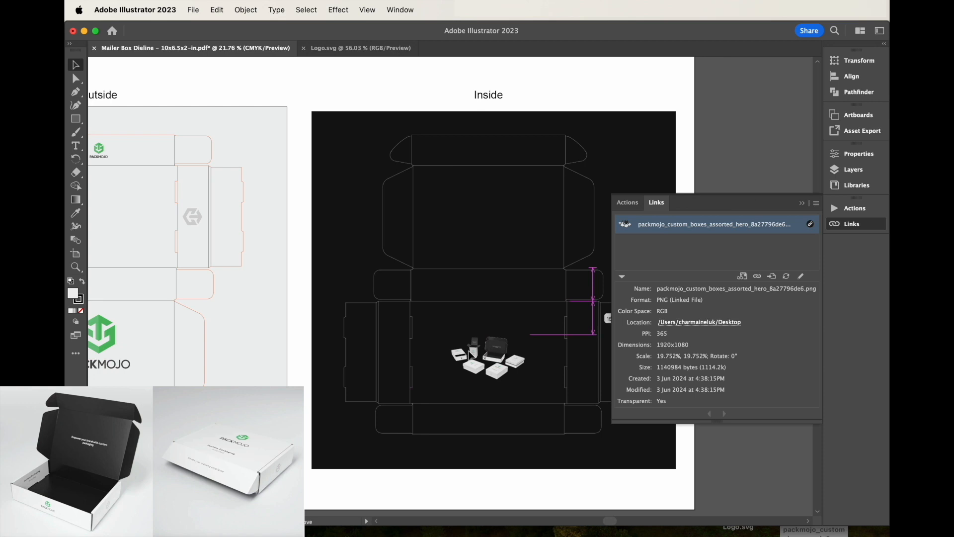
left_click(485, 357)
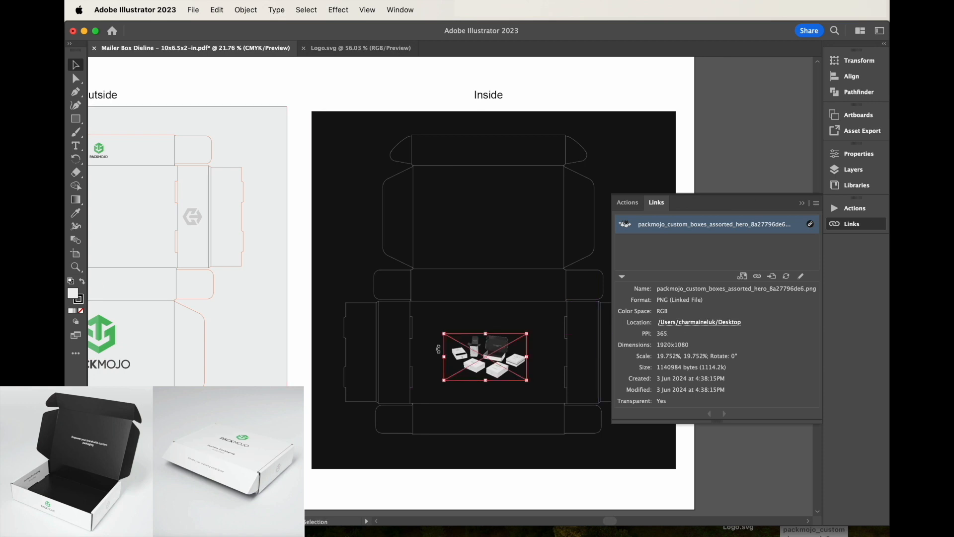
left_click_drag(529, 381, 529, 381)
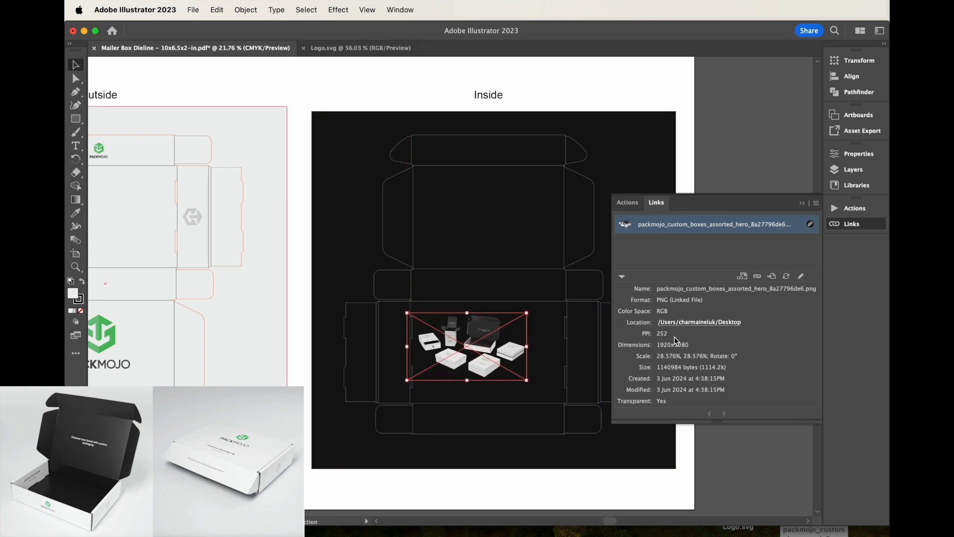
left_click_drag(467, 345, 490, 359)
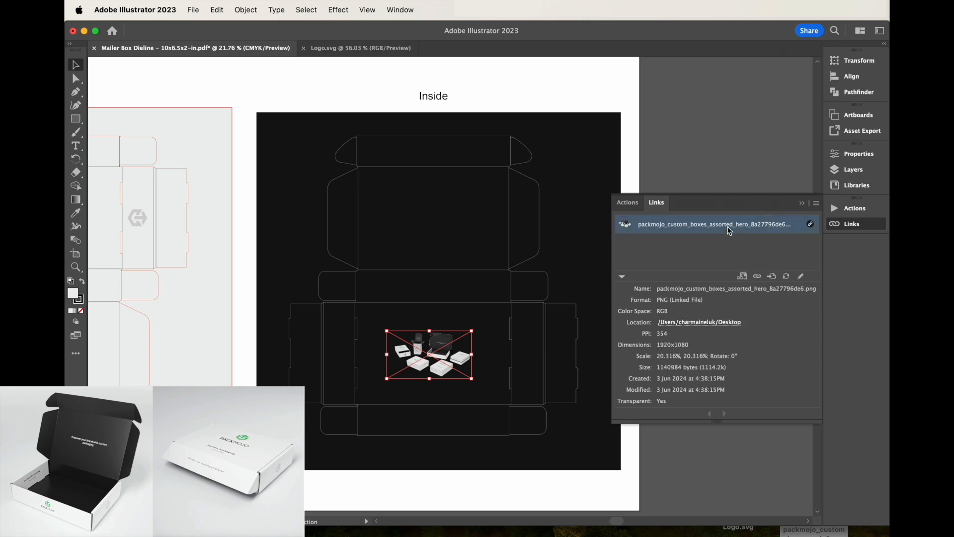
mouse_move(785, 217)
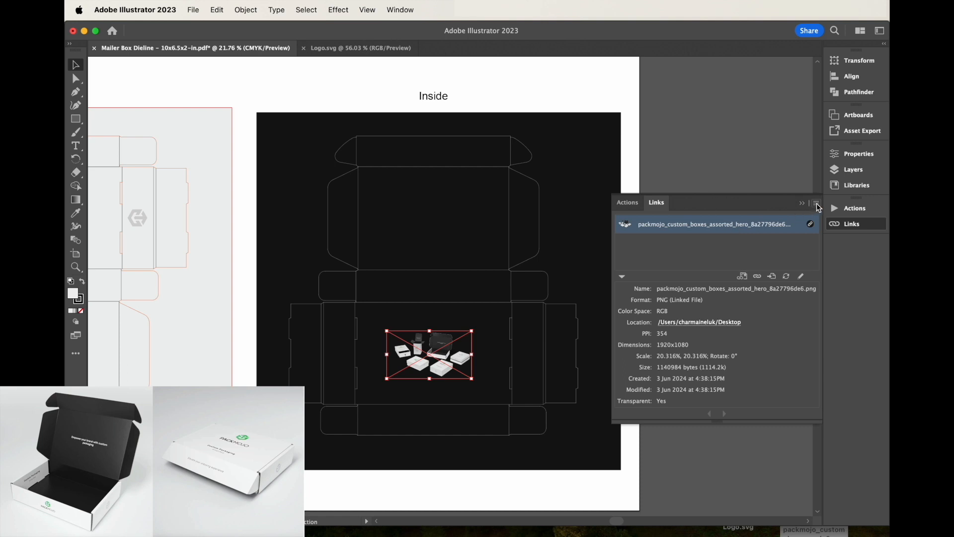
- Embed the linked box photo through the Links panel's Embed Image(s) option
left_click(815, 203)
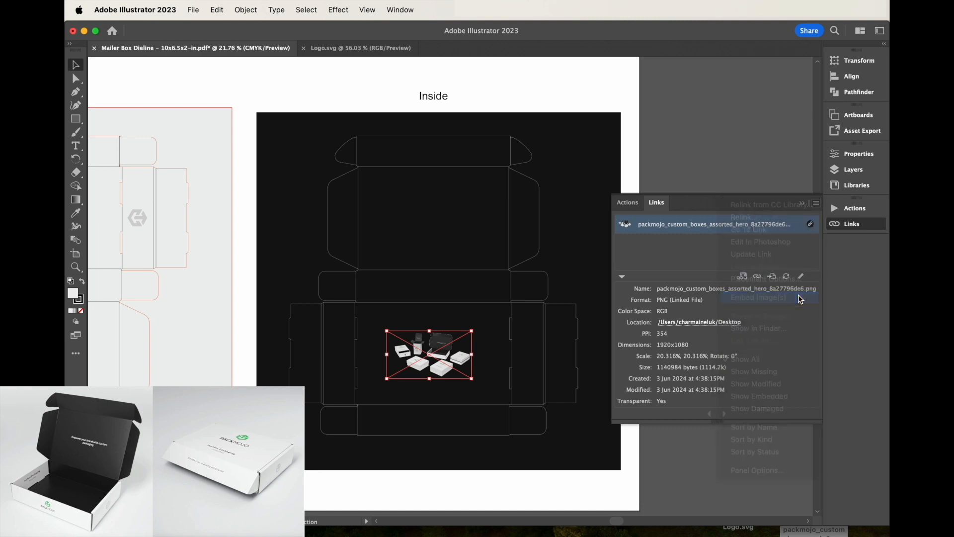
left_click(759, 298)
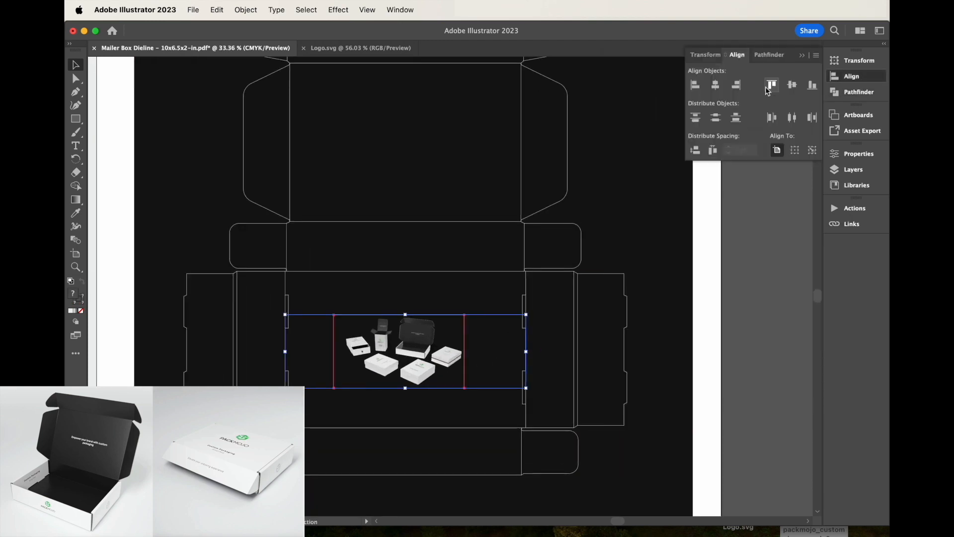
left_click(792, 118)
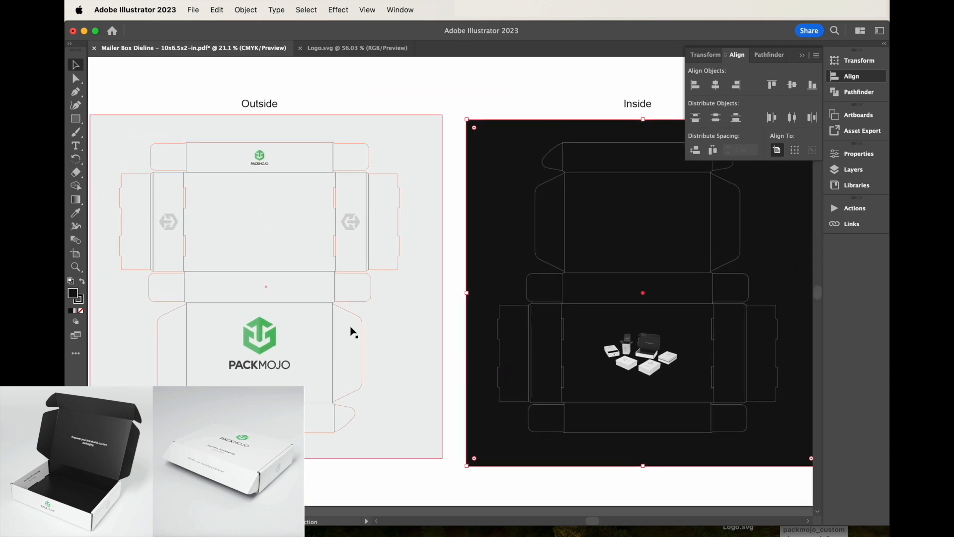
mouse_move(303, 313)
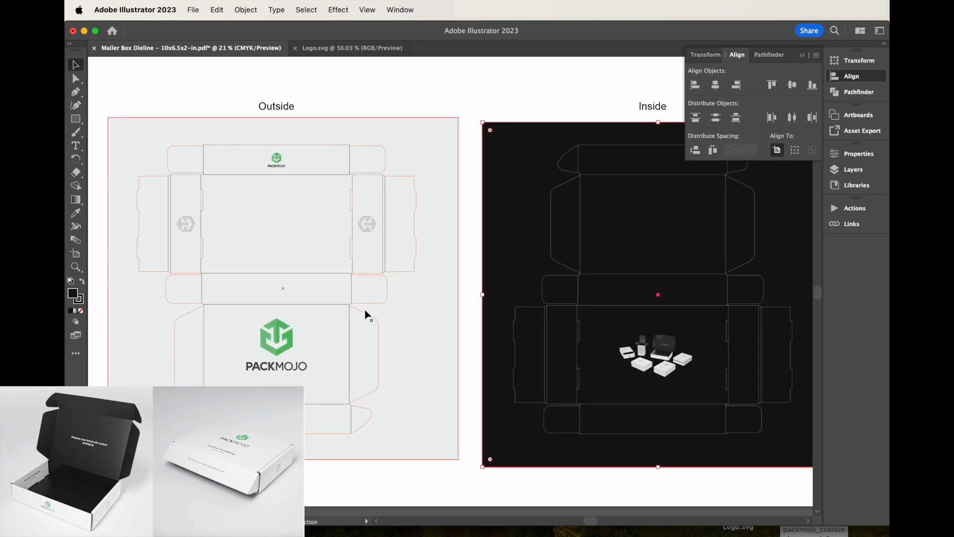
mouse_move(390, 320)
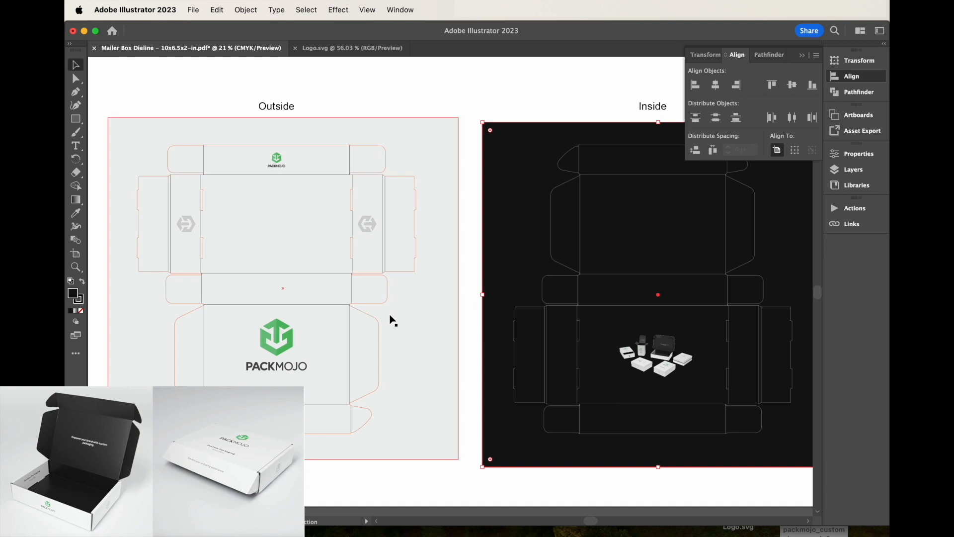
mouse_move(385, 318)
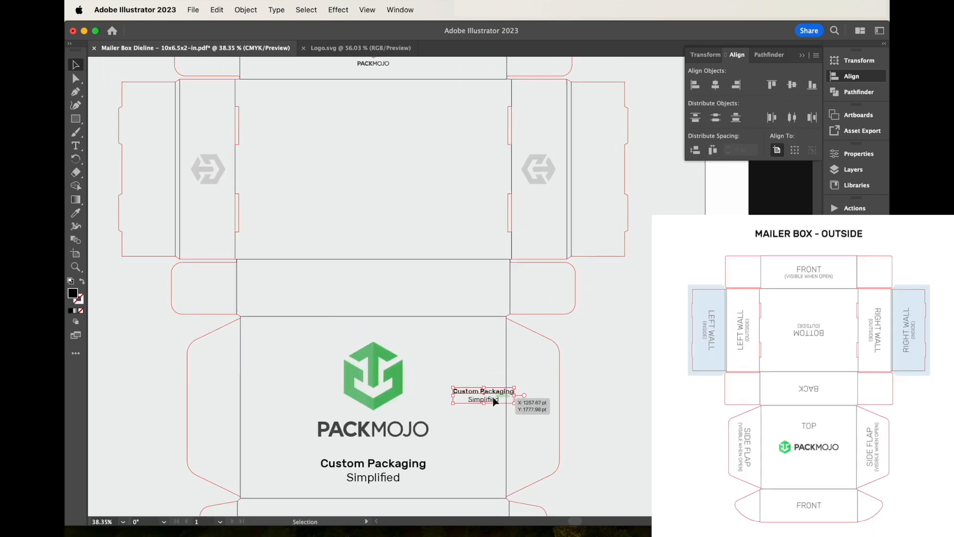
- Duplicate the tagline and position the rotated copy on the right side wall
left_click_drag(483, 395, 599, 173)
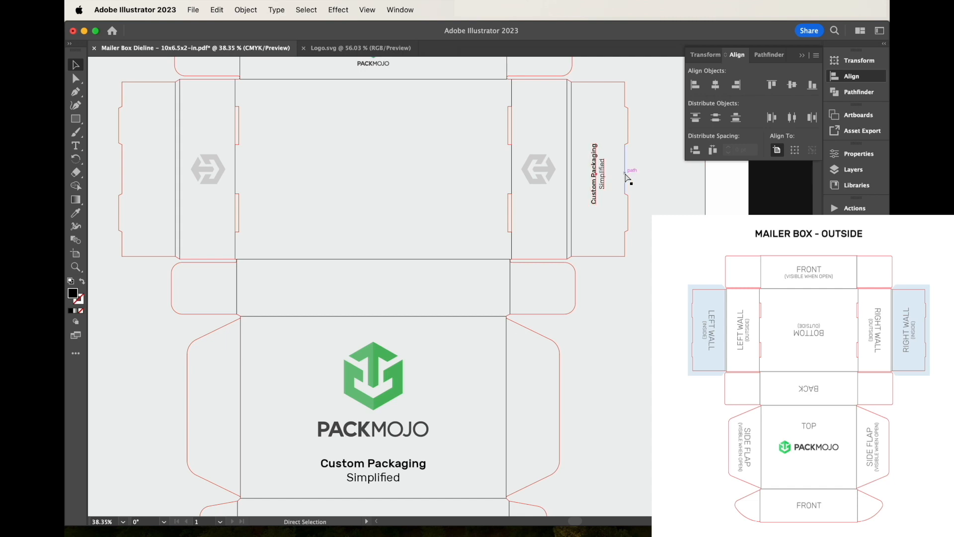
left_click_drag(599, 177, 160, 176)
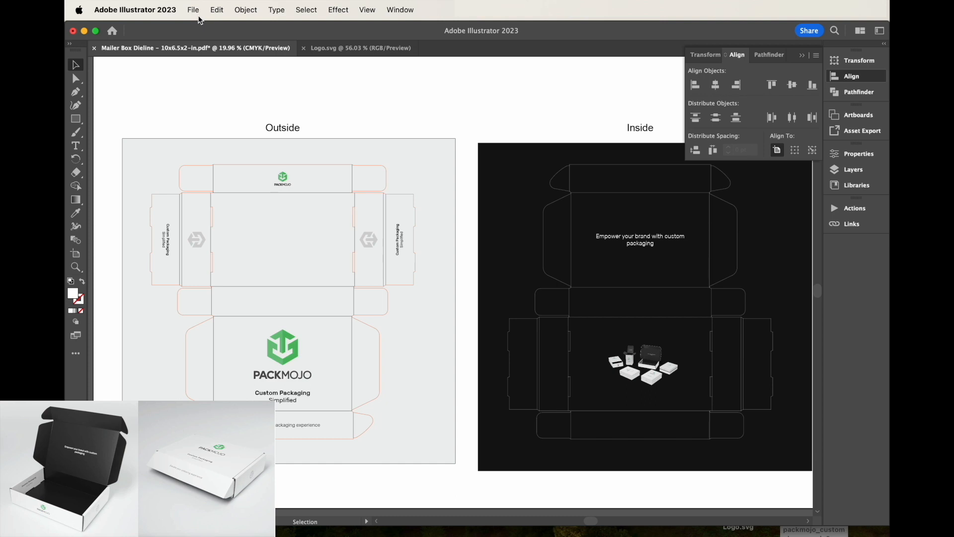
- Save the dieline as an Adobe PDF on the Desktop with the Illustrator Default preset
left_click(193, 9)
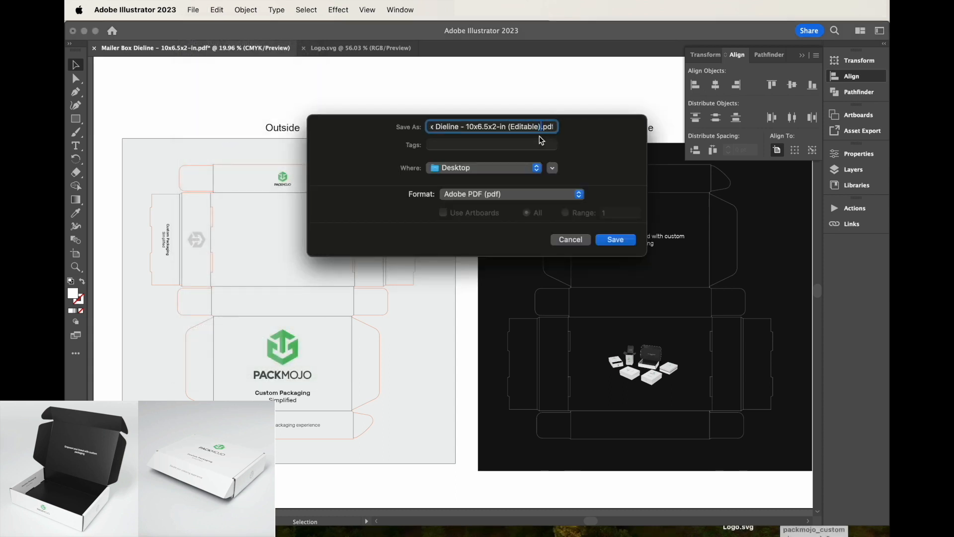
left_click(615, 239)
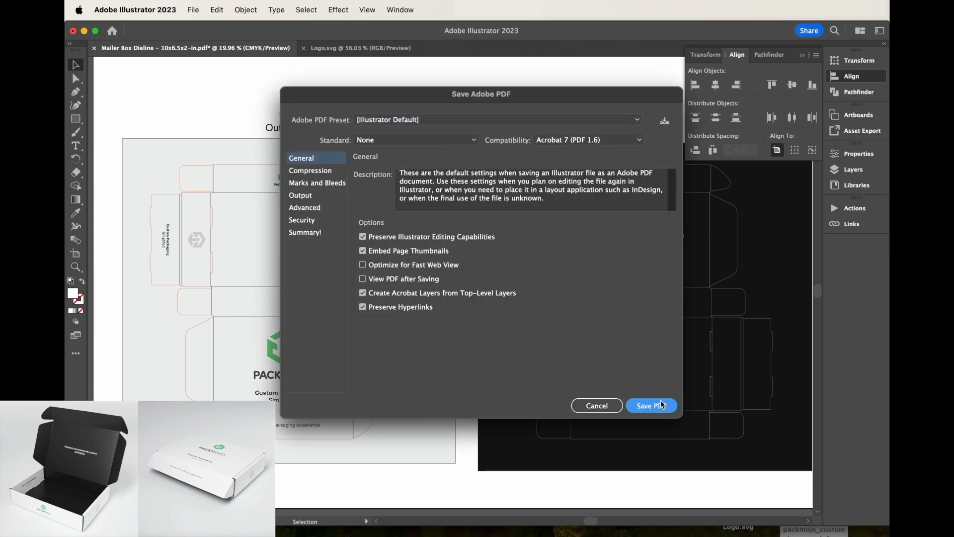
left_click(652, 406)
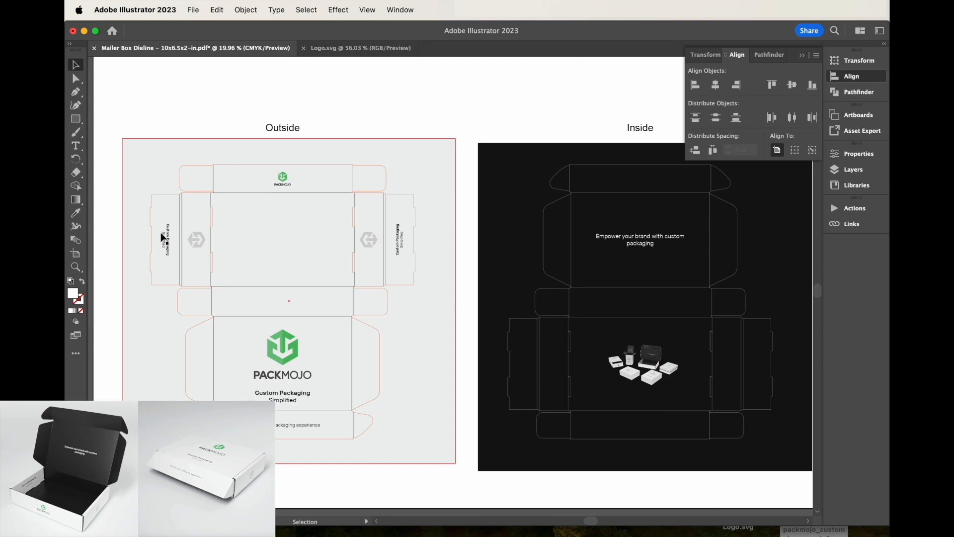
- Select all taglines and brand lines on both artboards and convert them to outlines
left_click(163, 239)
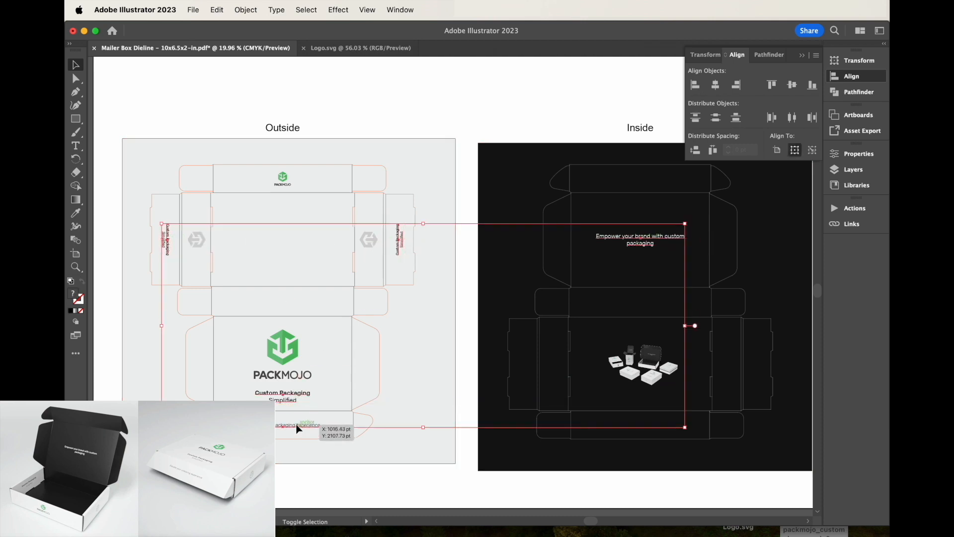
left_click(276, 9)
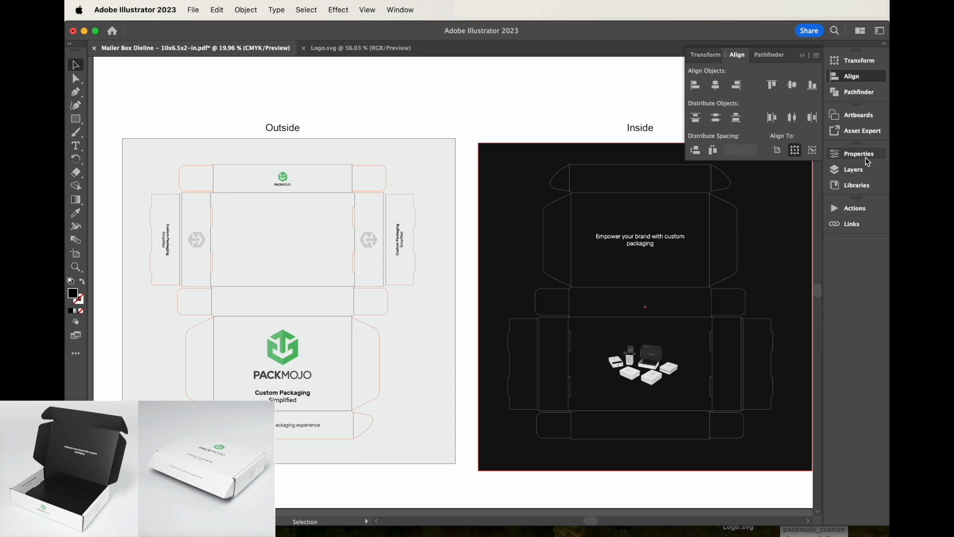
- Create a new 'Foil Stamping' layer between the Dieline and Artwork layers
left_click(853, 169)
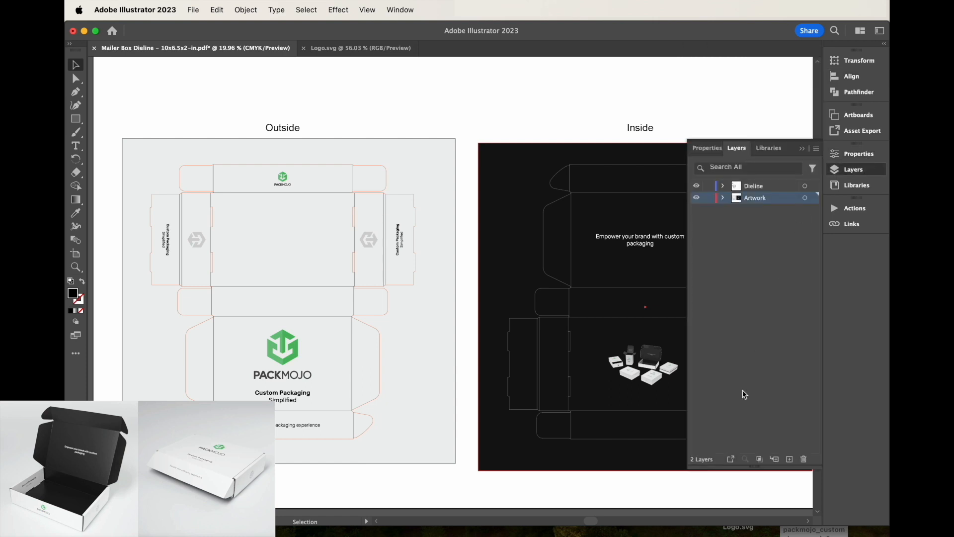
left_click(789, 459)
type("Foil Stamping")
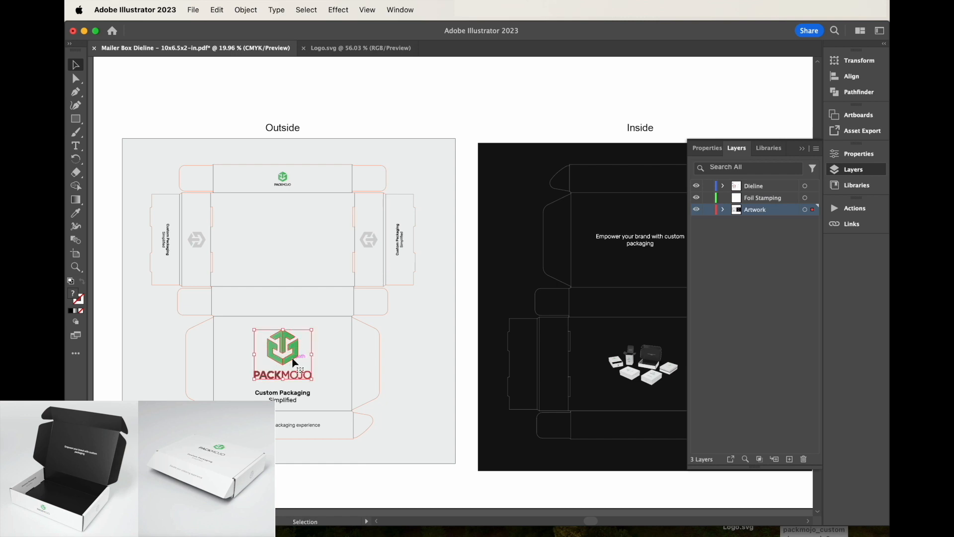
- Paste copies of the PACKMOJO logo and tagline in place on the Foil Stamping layer as red fills
right_click(292, 364)
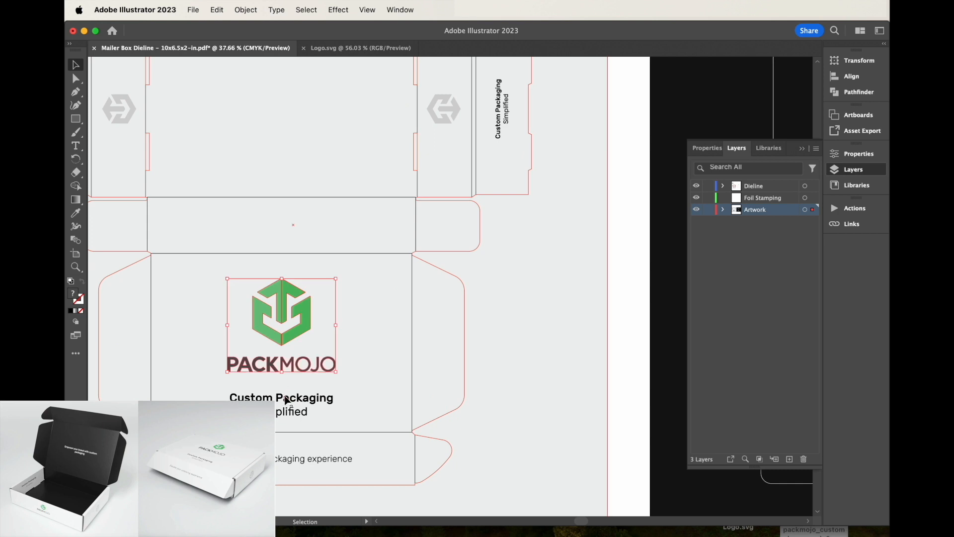
left_click(281, 398)
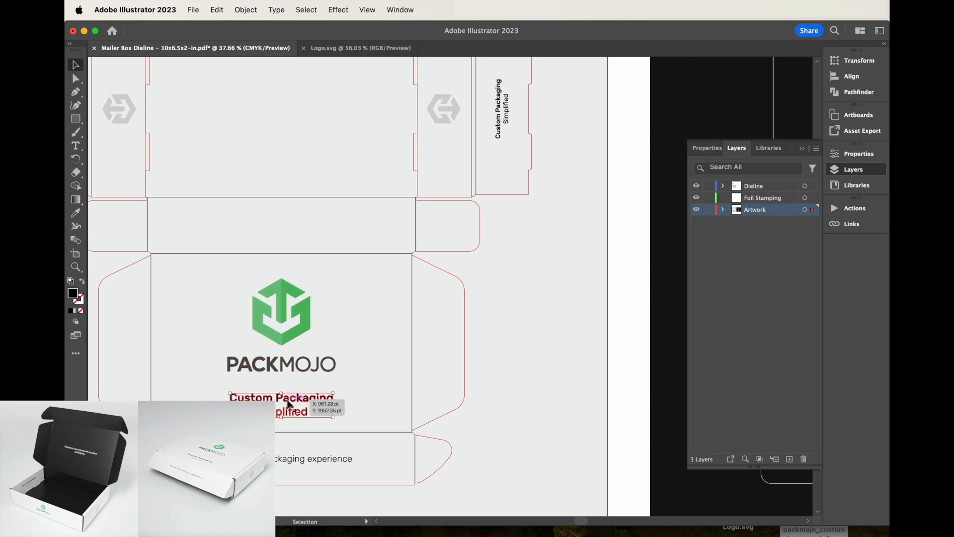
right_click(289, 404)
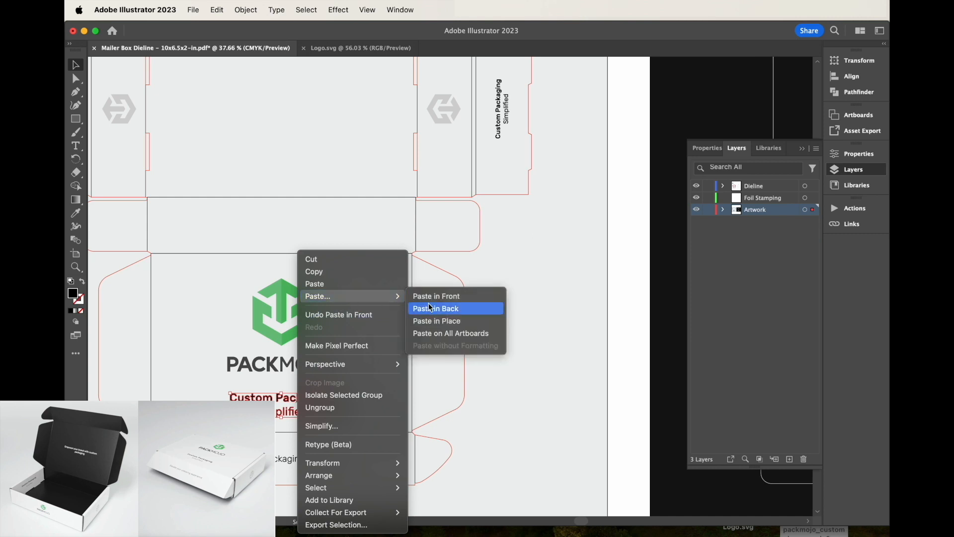
left_click(435, 308)
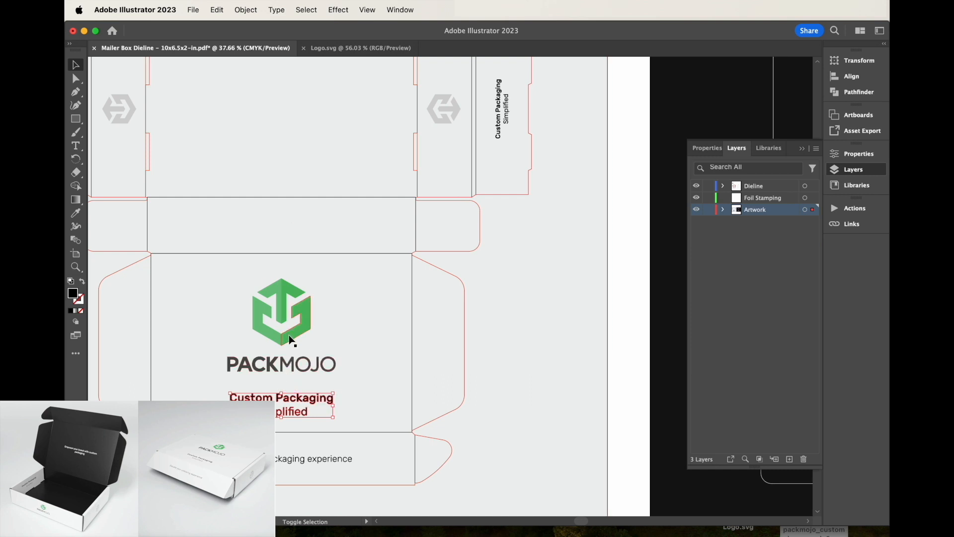
left_click(280, 320)
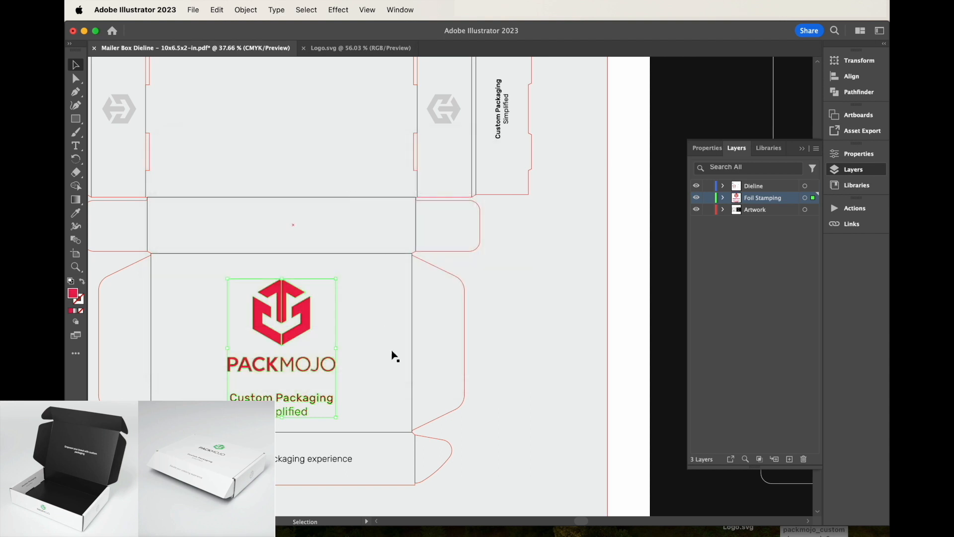
mouse_move(151, 77)
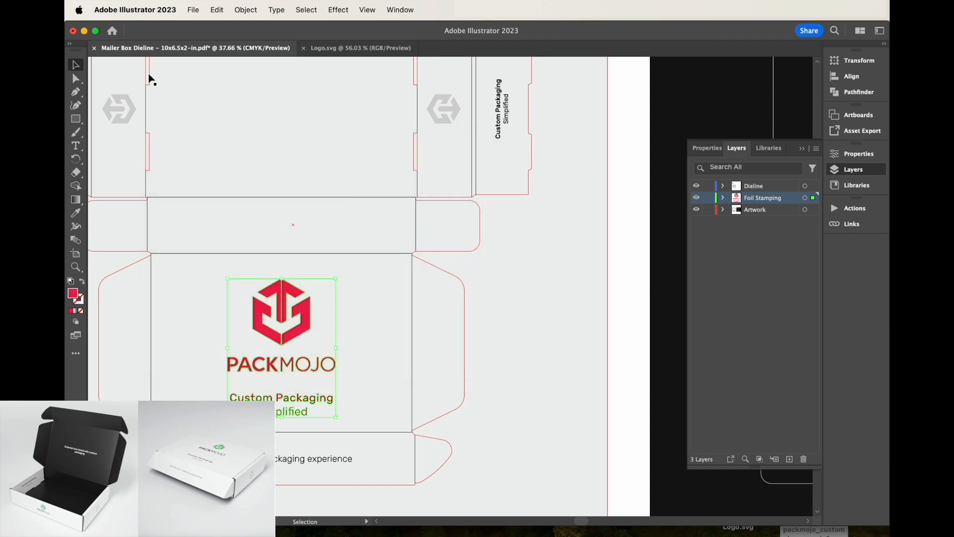
mouse_move(150, 79)
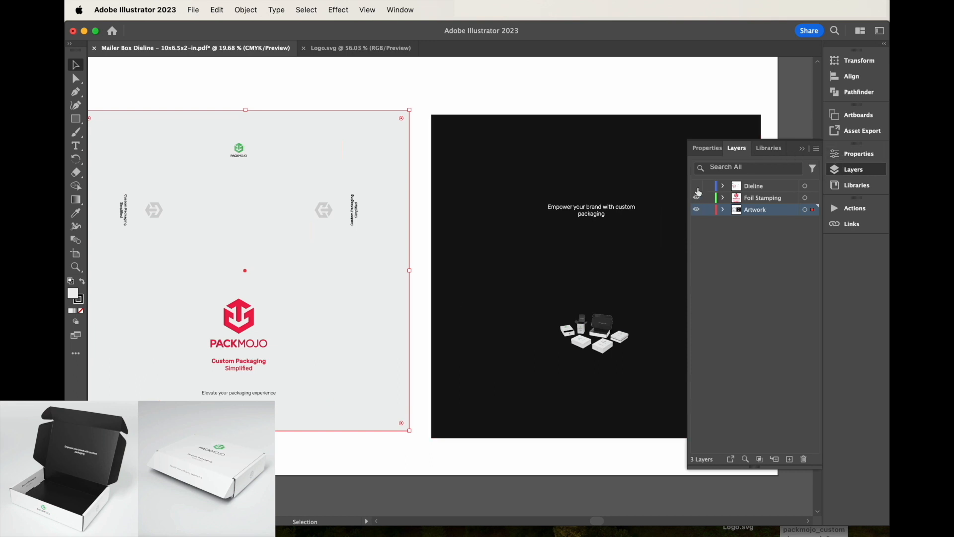
left_click(695, 186)
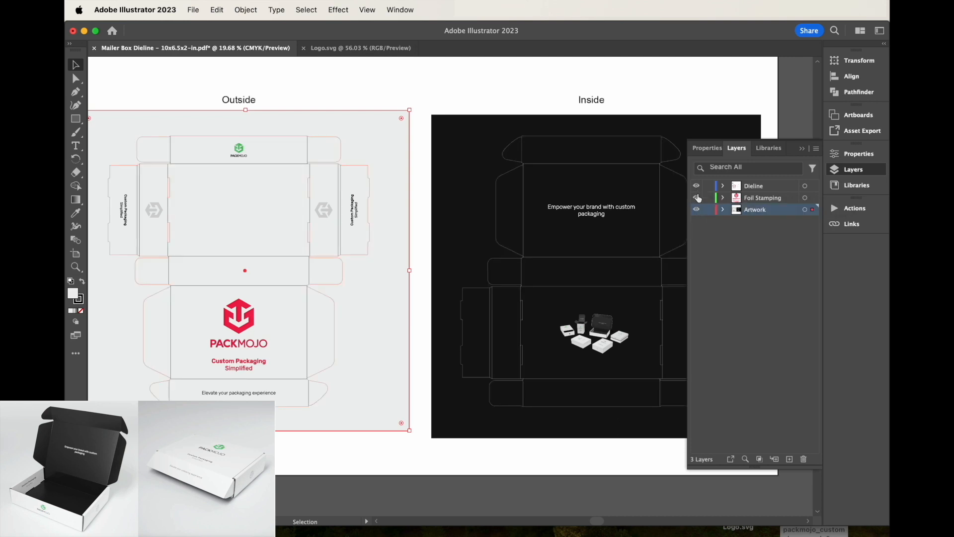